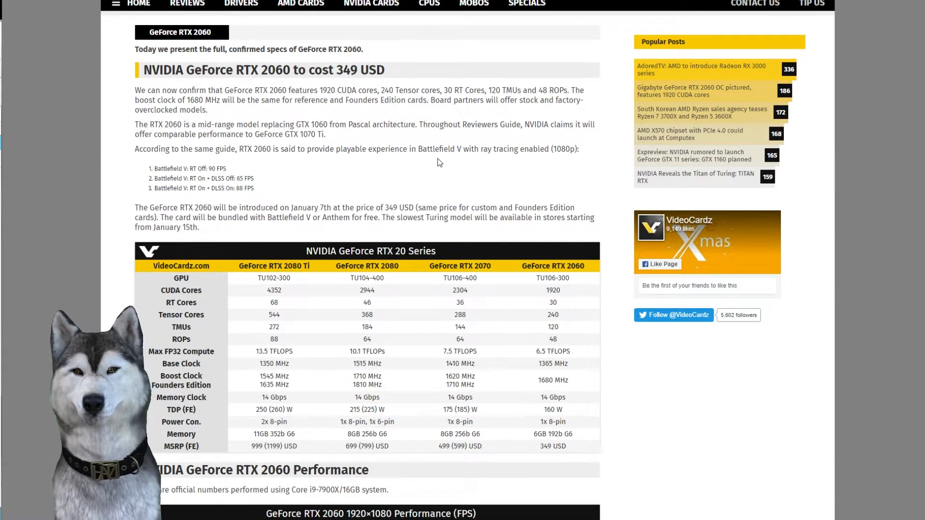
mouse_move(595, 171)
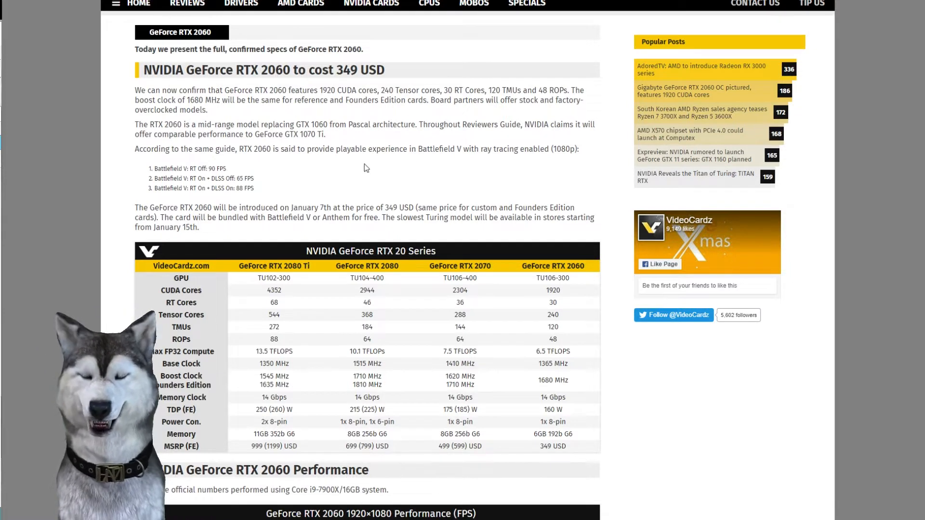
mouse_move(445, 182)
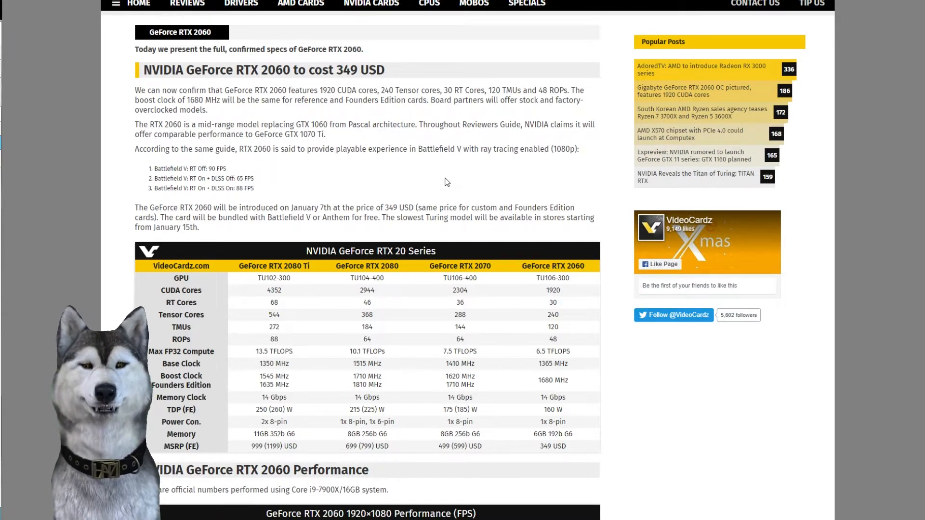
Step: Scroll the RTX 2060 article down until the 1920×1080 FPS table is fully visible
scroll("down", 3)
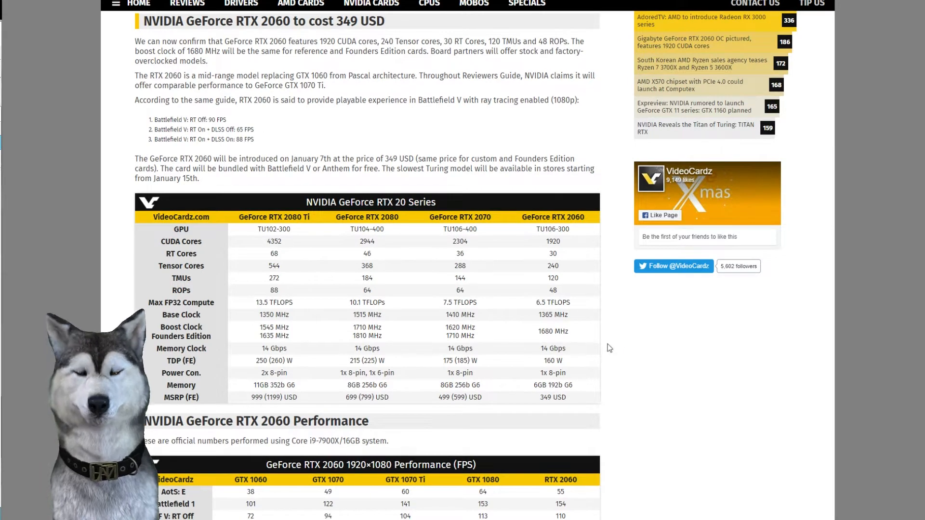
scroll("down", 3)
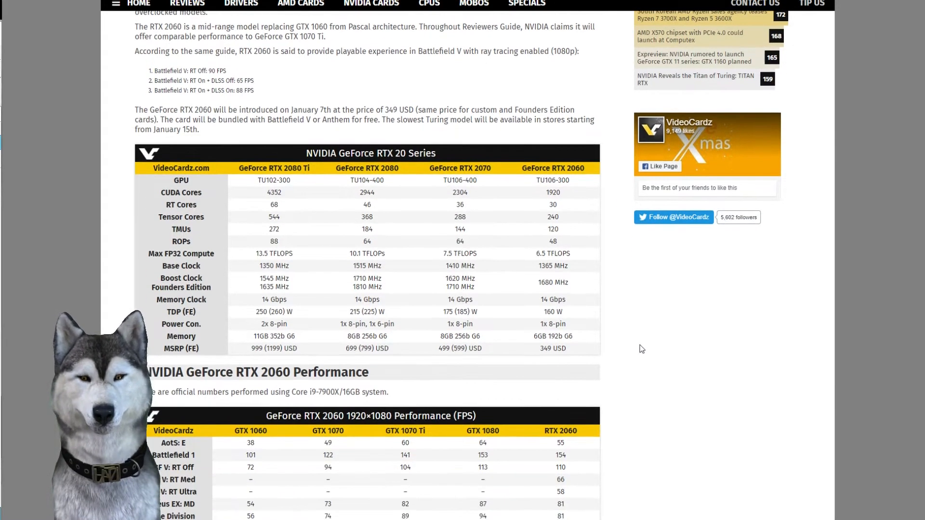
scroll("down", 3)
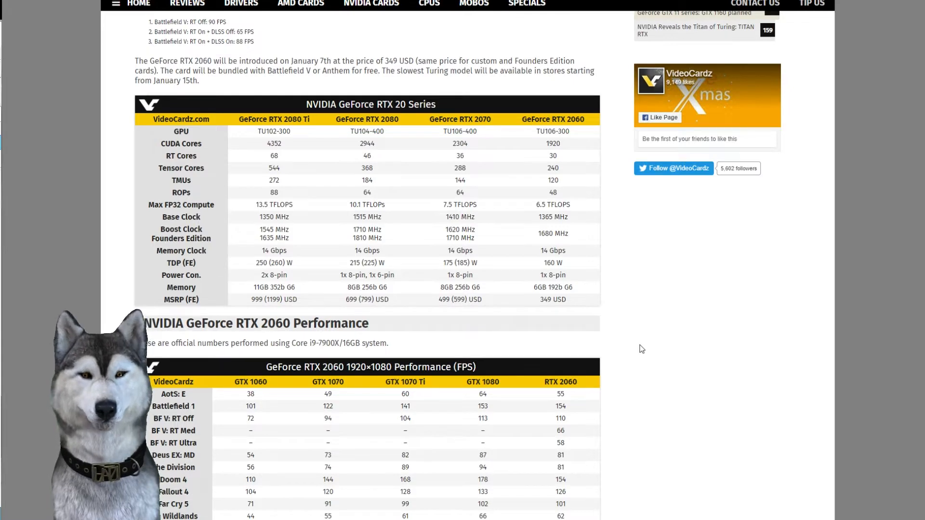
scroll("down", 3)
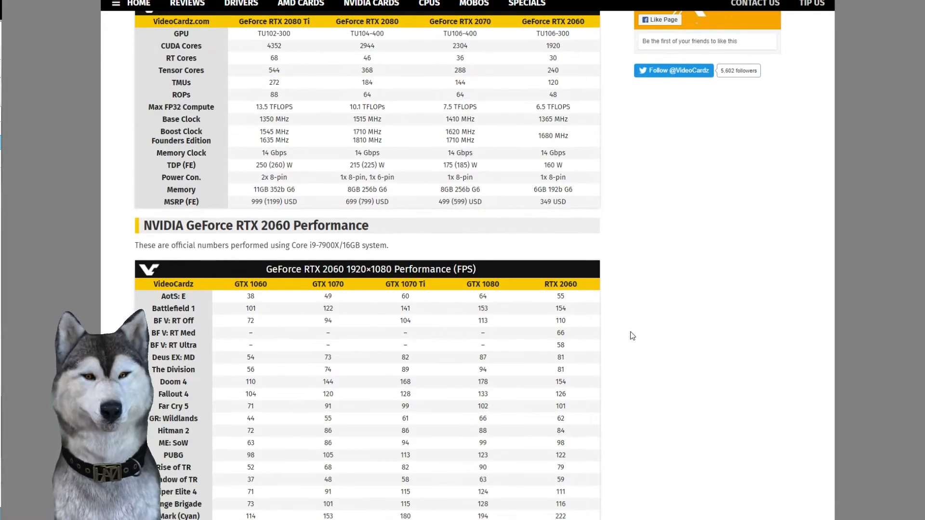
scroll("down", 3)
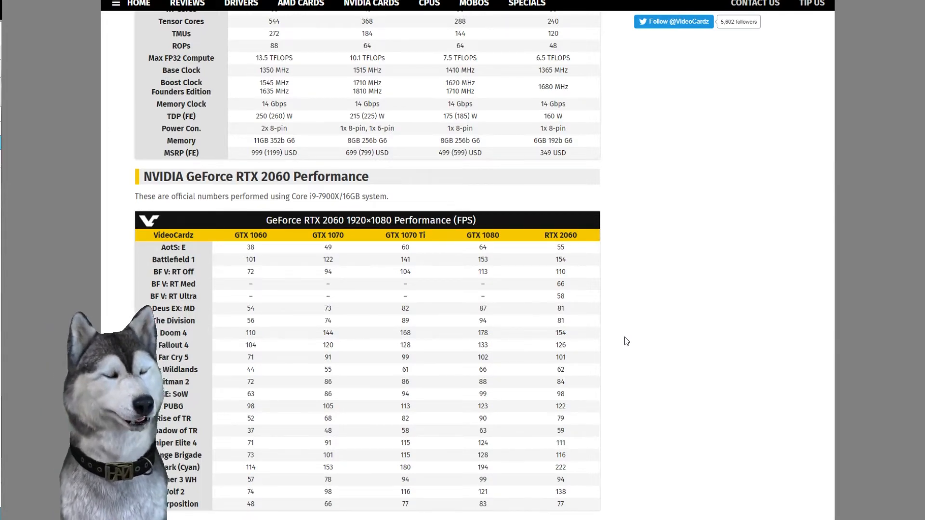
scroll("down", 3)
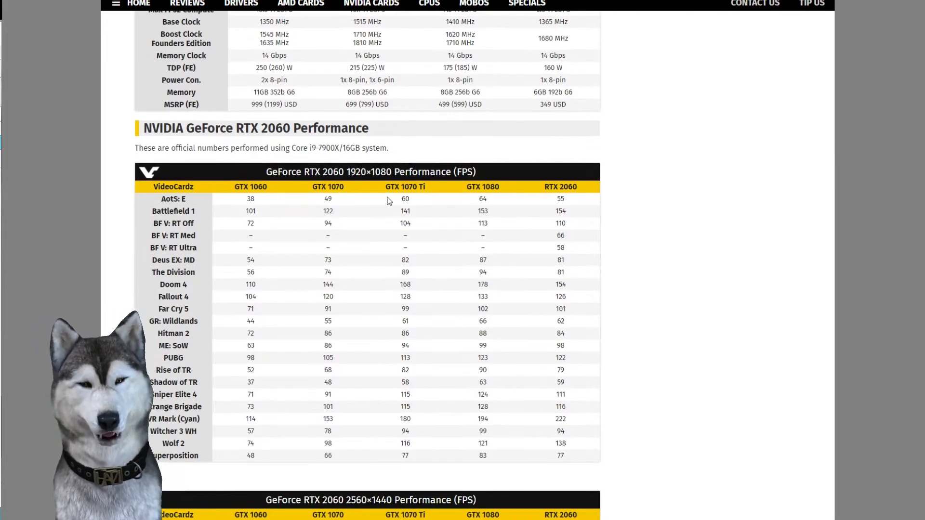
mouse_move(439, 274)
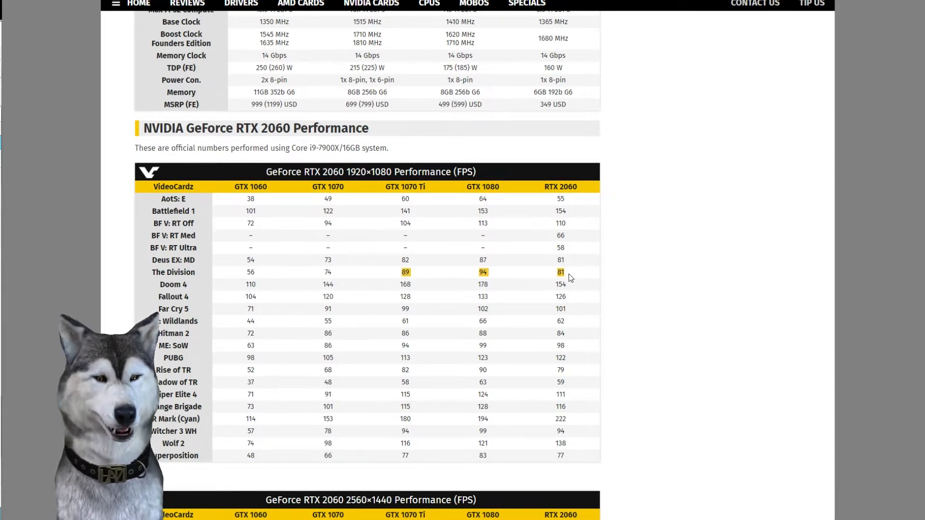
mouse_move(413, 266)
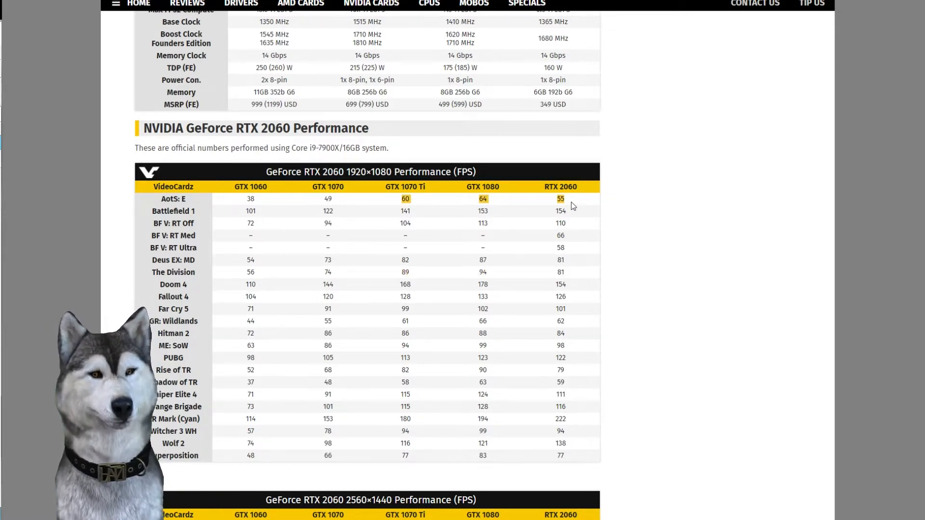
mouse_move(469, 356)
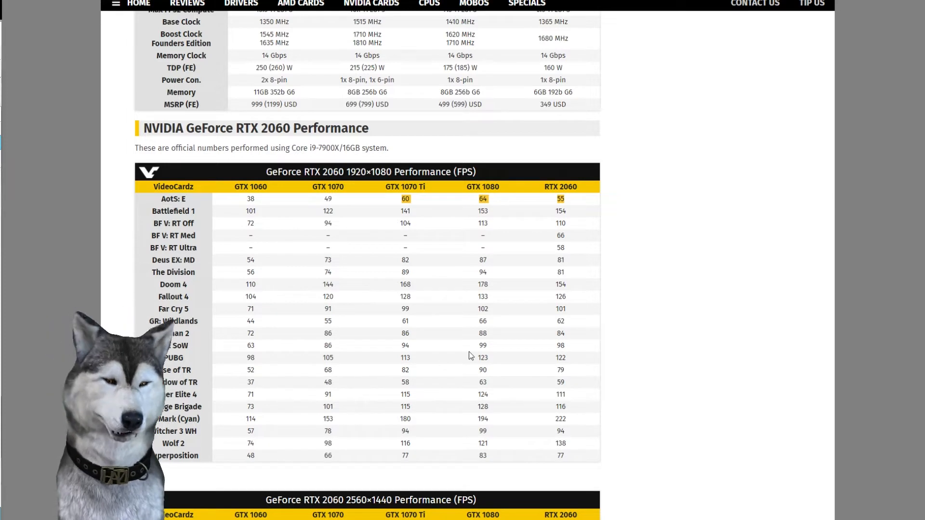
mouse_move(535, 299)
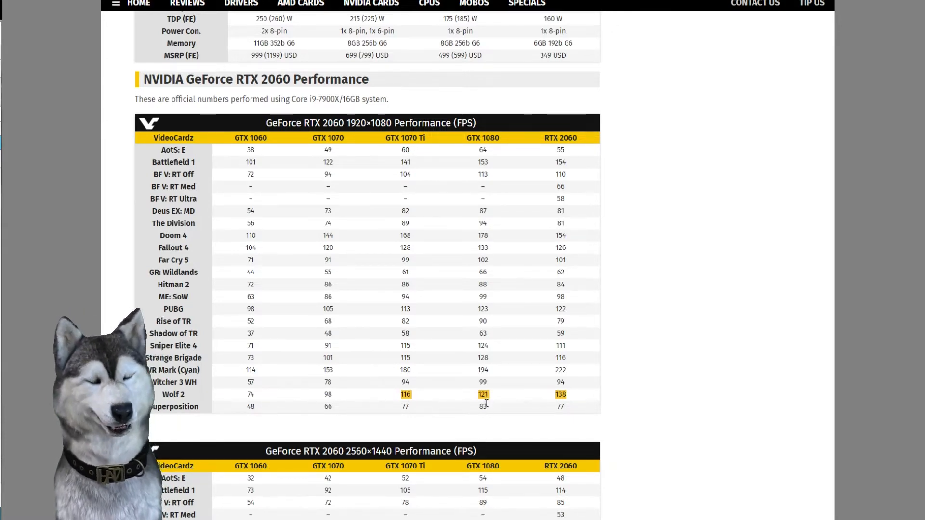
mouse_move(571, 400)
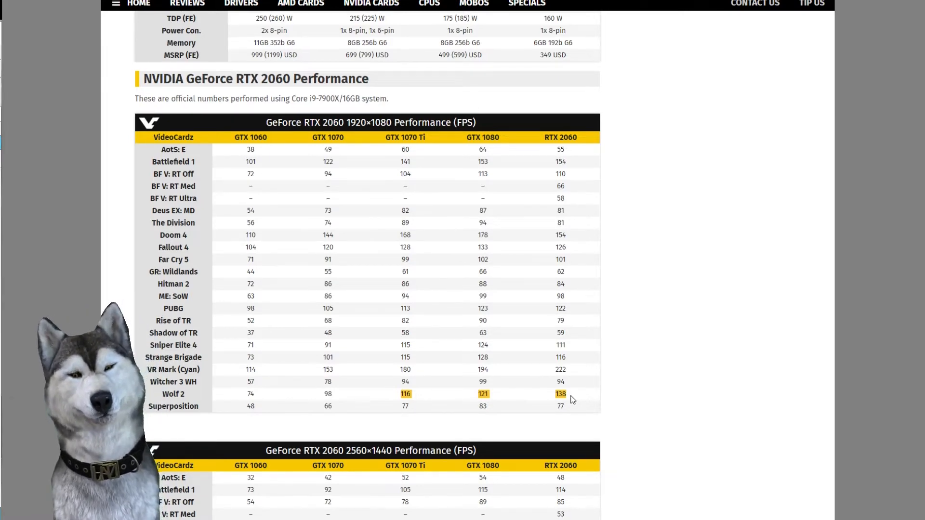
Step: Scroll past the 1080p table to the 2560×1440 results and Founders Edition photo
scroll("down", 3)
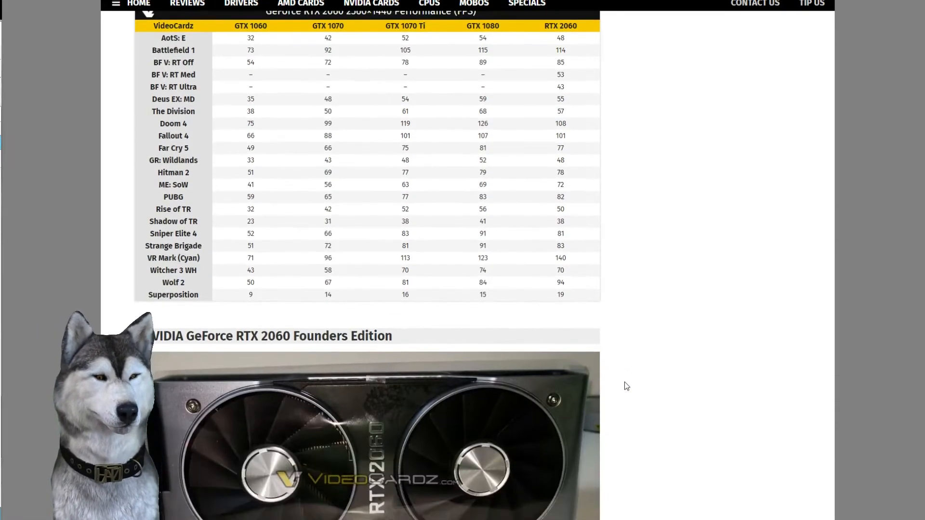
scroll("down", 3)
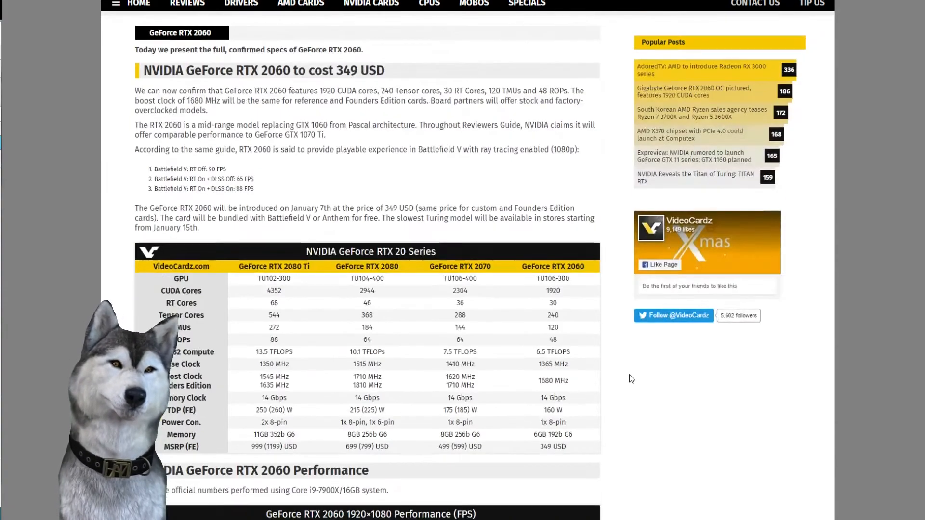
Step: Scroll from the $349 pricing intro through the RTX 20 Series specs to the 1440p table
scroll("down", 3)
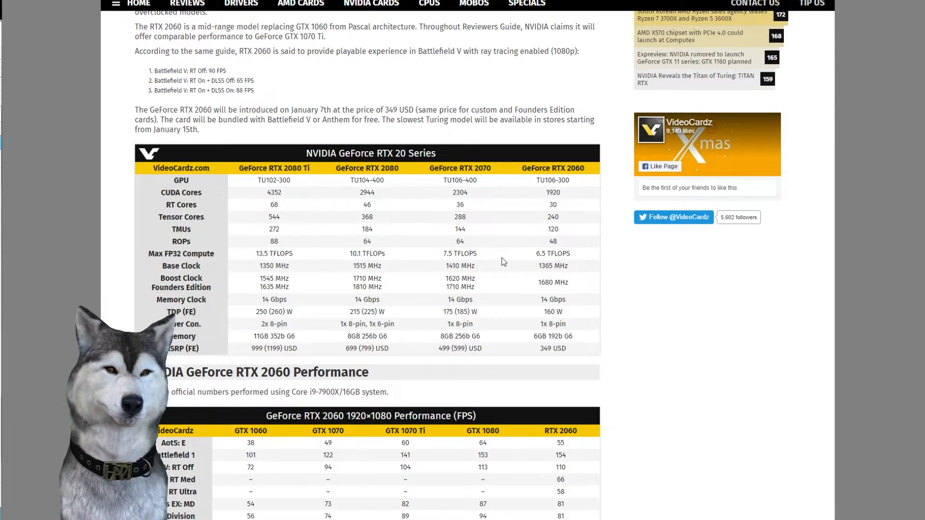
scroll("down", 3)
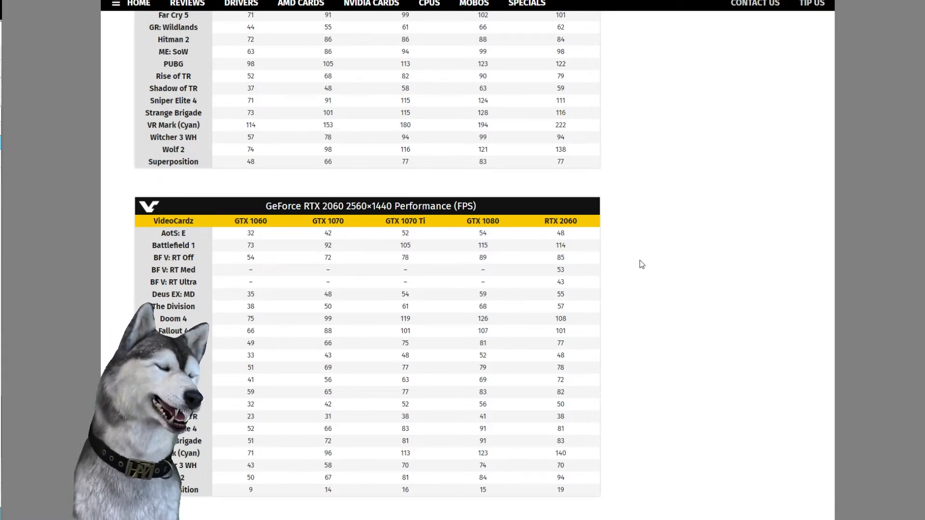
scroll("down", 3)
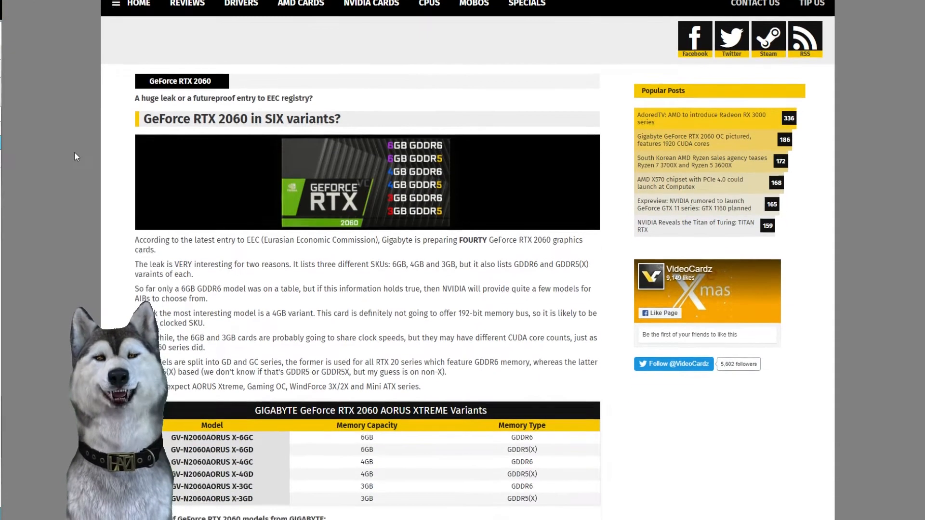
Step: Scroll down through the Gigabyte AORUS Xtreme RTX 2060 variants table and model list
scroll("down", 3)
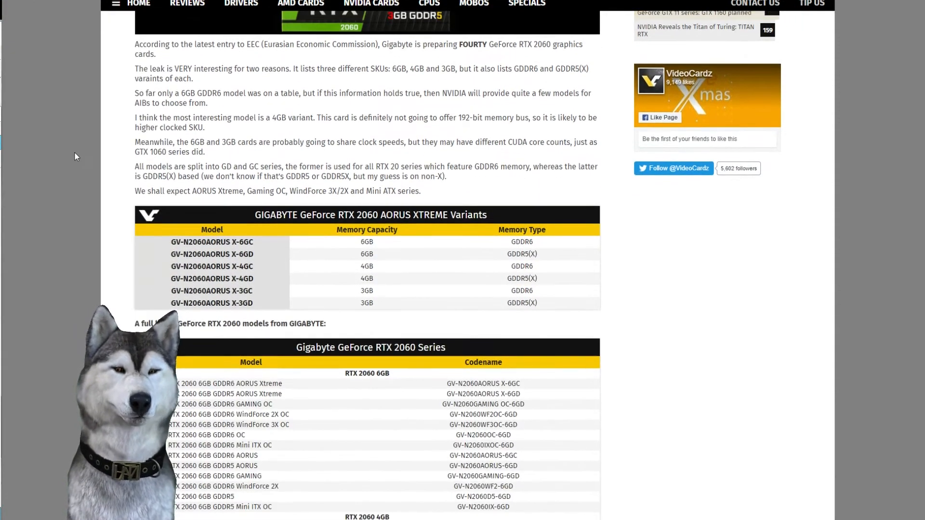
scroll("down", 3)
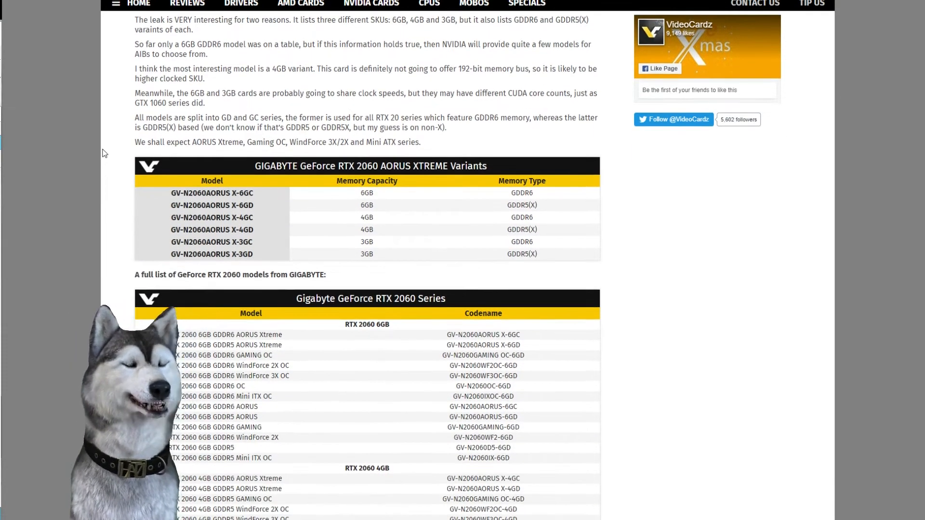
scroll("down", 3)
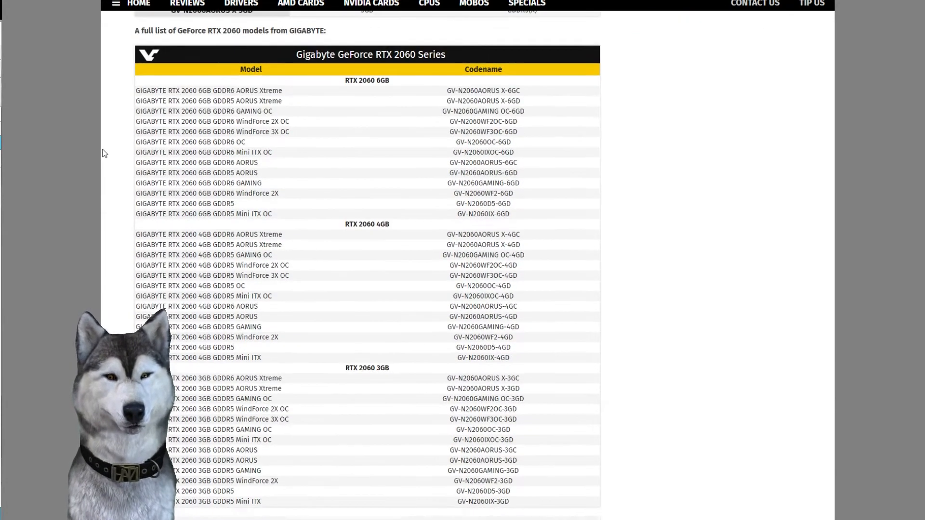
scroll("down", 3)
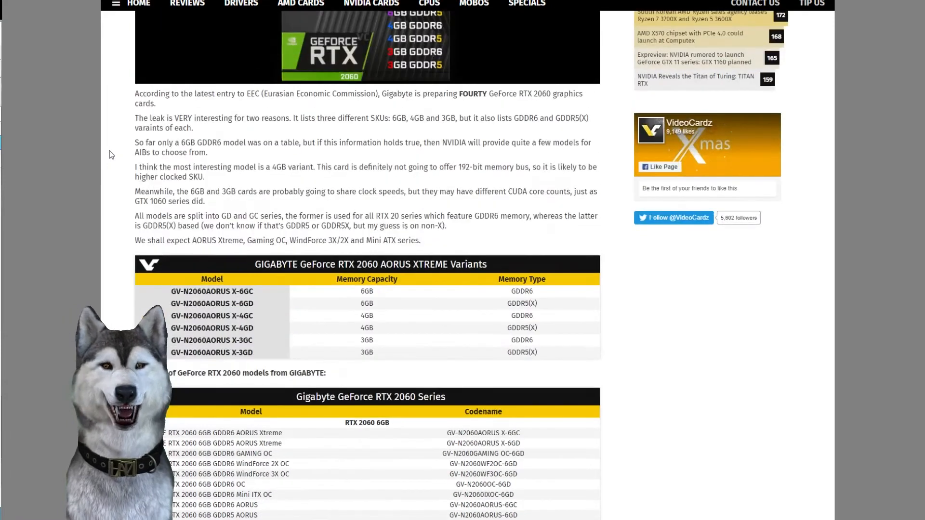
scroll("down", 3)
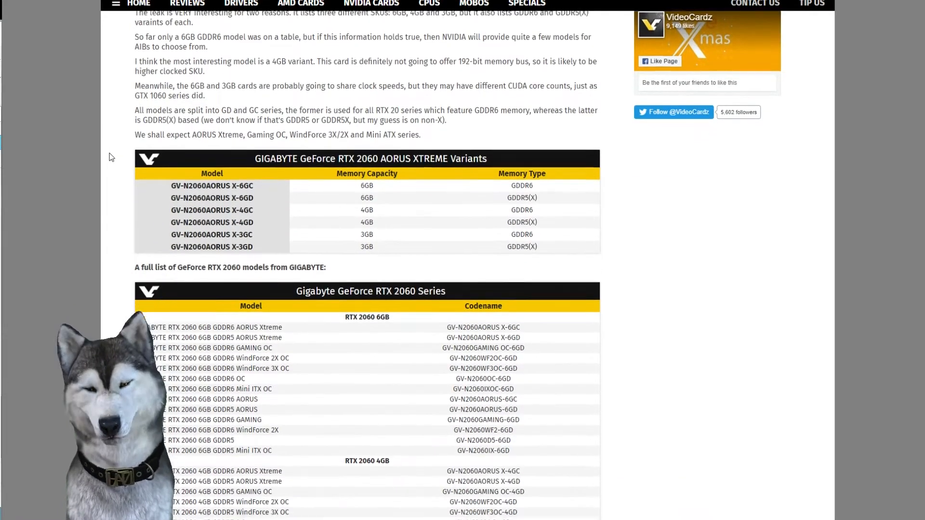
scroll("down", 3)
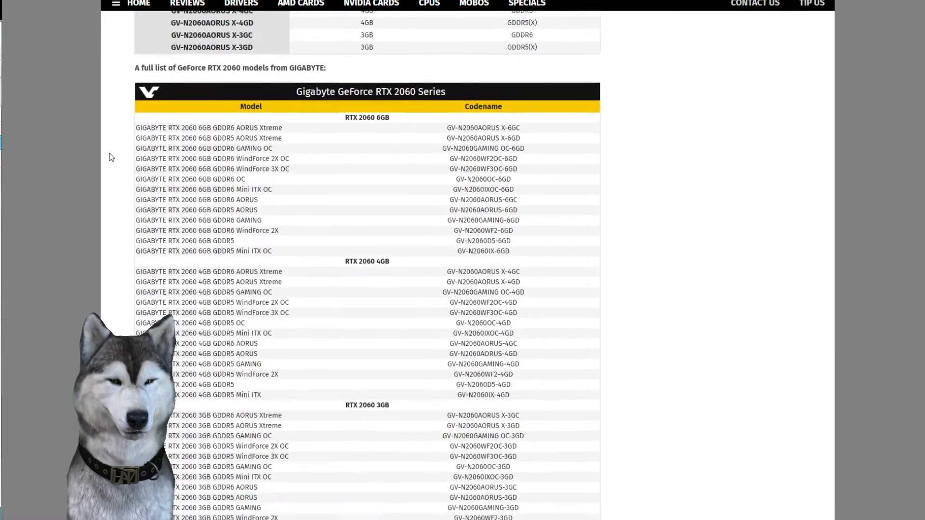
scroll("down", 3)
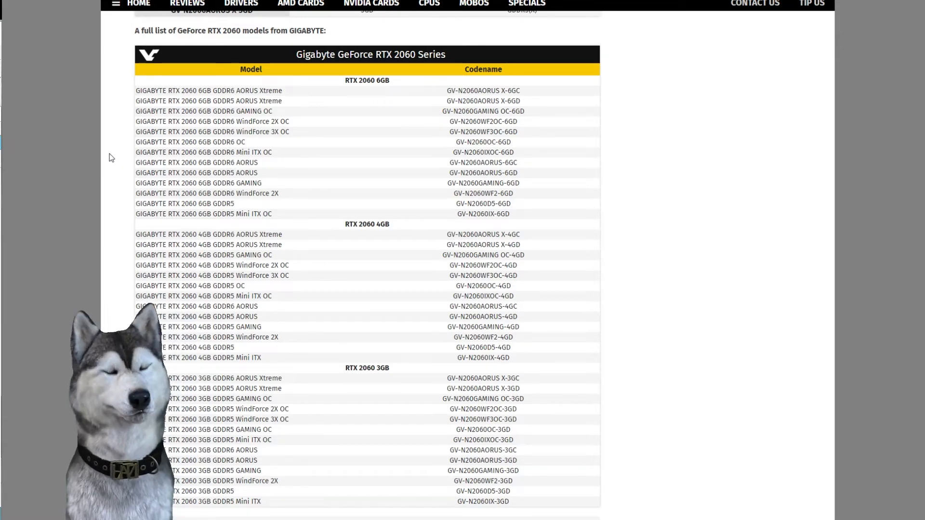
scroll("down", 3)
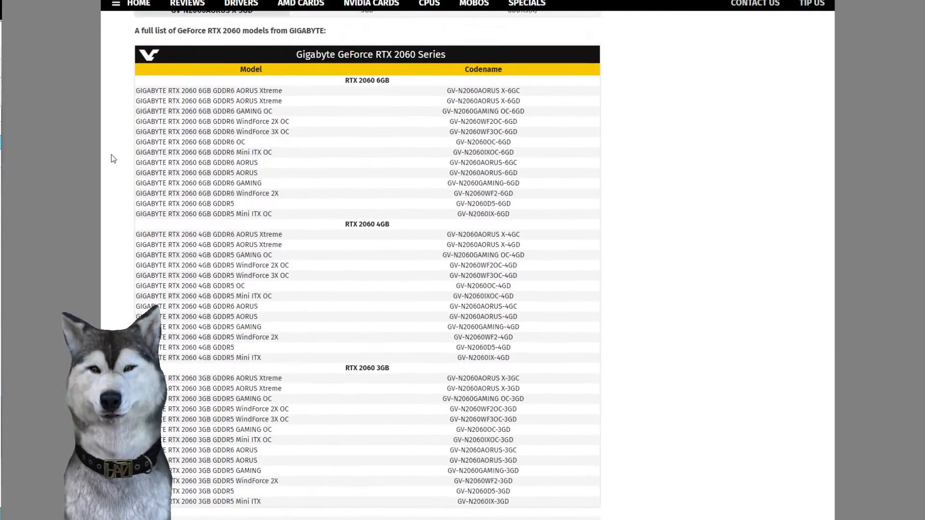
scroll("down", 3)
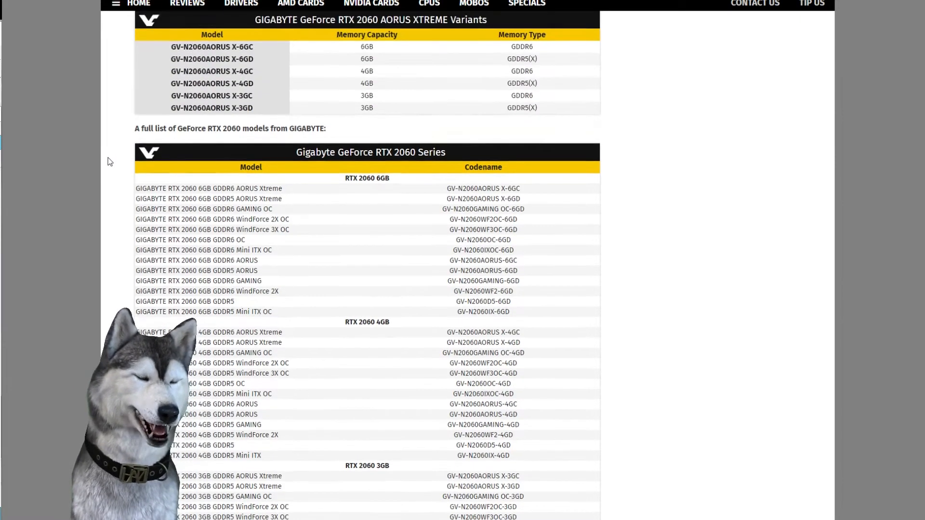
Step: Scroll back up to the 'GeForce RTX 2060 in SIX variants?' headline
scroll("up", 3)
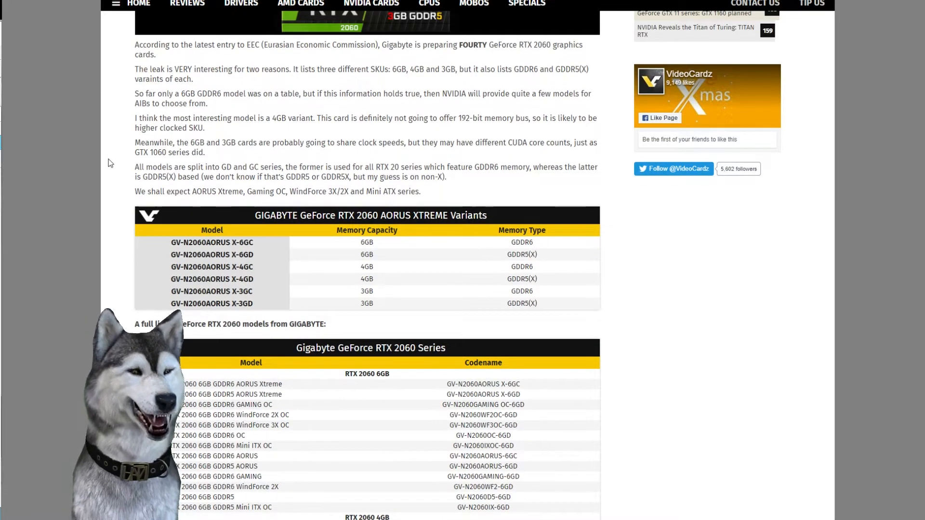
scroll("up", 3)
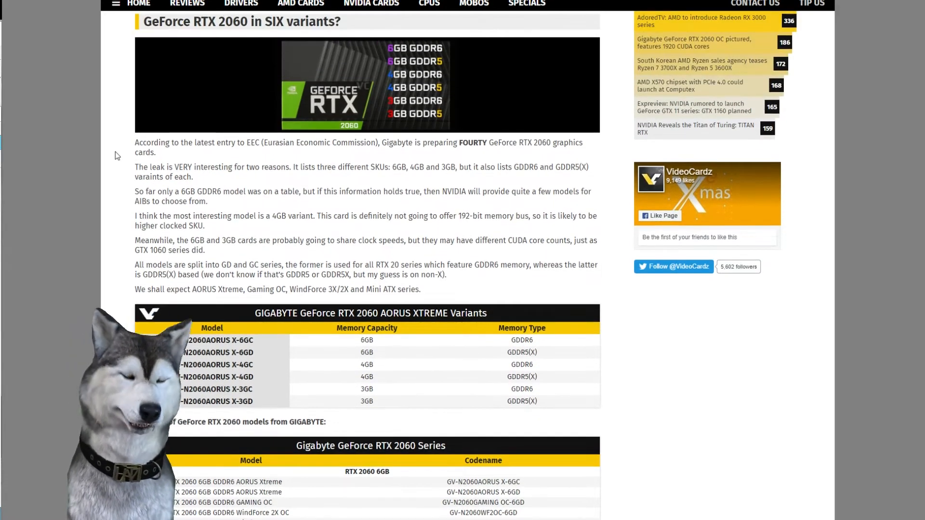
scroll("up", 3)
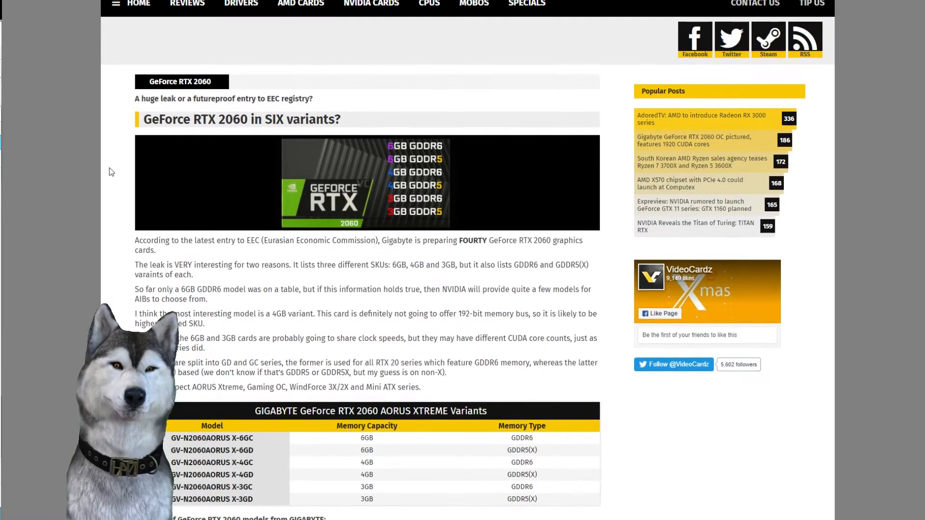
Step: Scroll the Polyphony Digital ray tracing article down to its embedded replay video
scroll("down", 3)
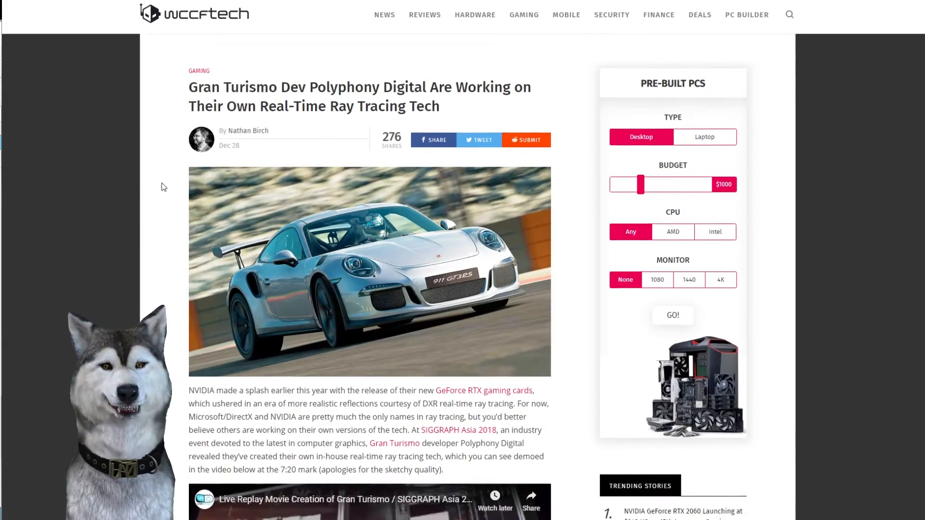
scroll("down", 3)
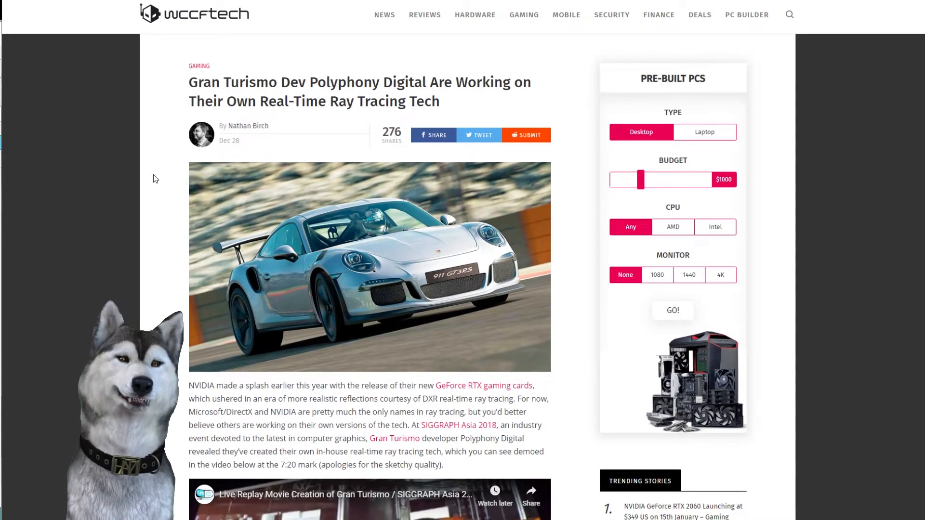
mouse_move(143, 152)
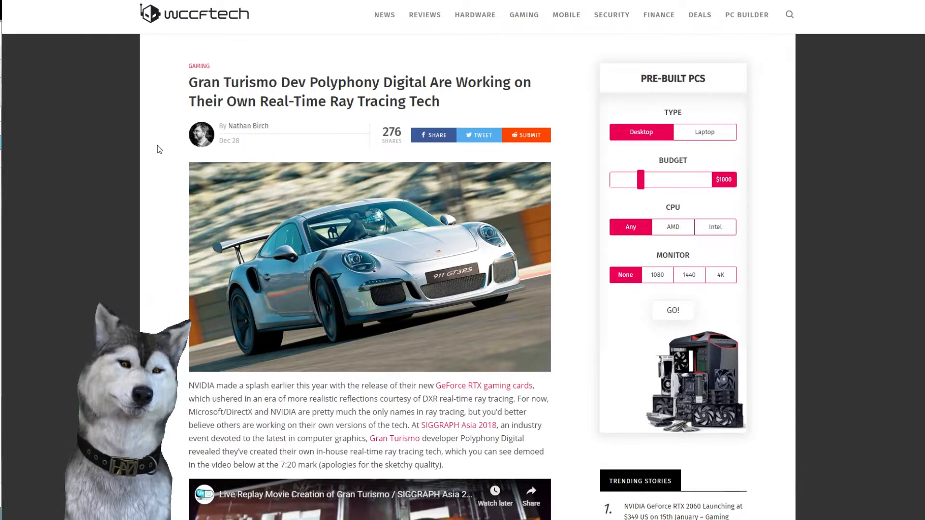
scroll("down", 3)
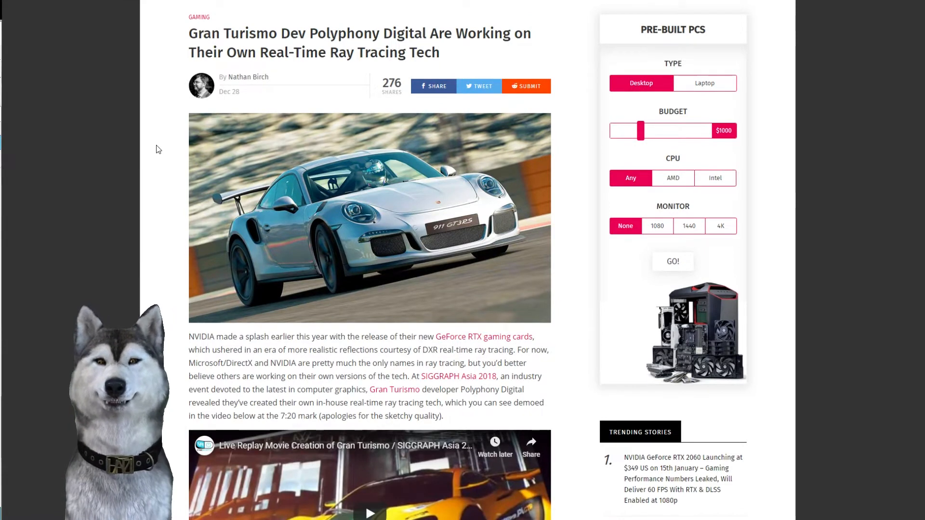
Step: Open the Gran Turismo SIGGRAPH Asia 2018 replay on YouTube and start it playing
left_click(369, 475)
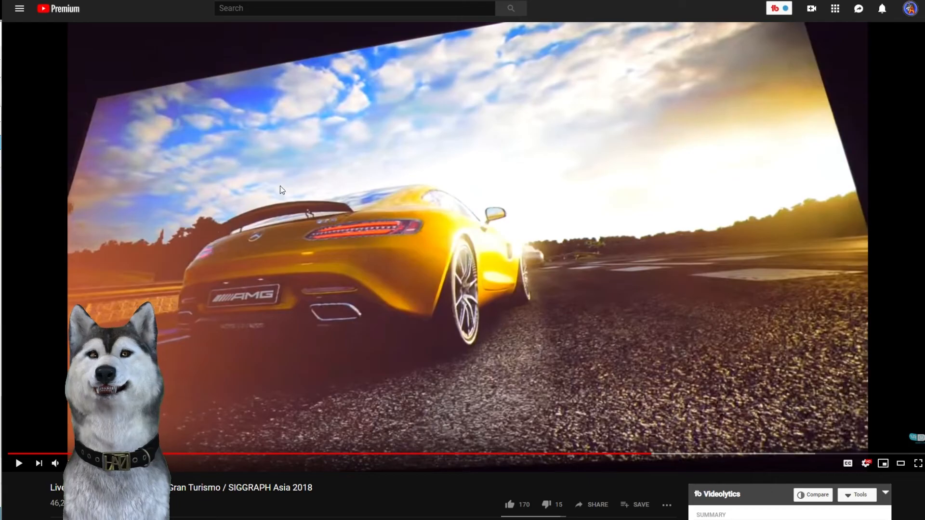
left_click(18, 464)
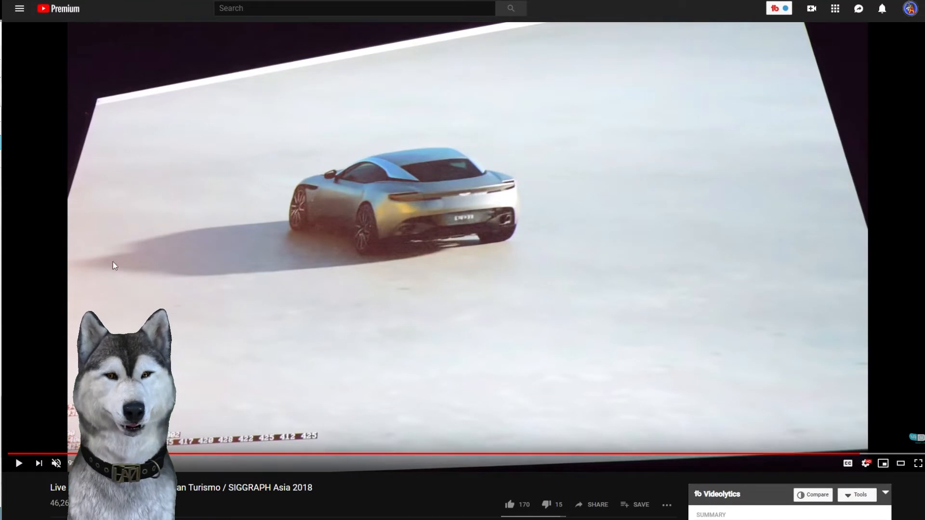
mouse_move(332, 241)
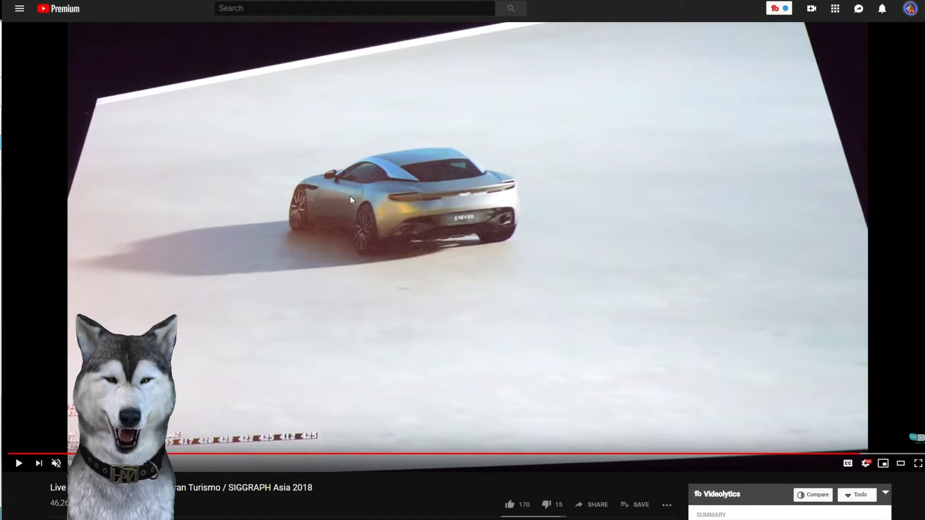
mouse_move(370, 225)
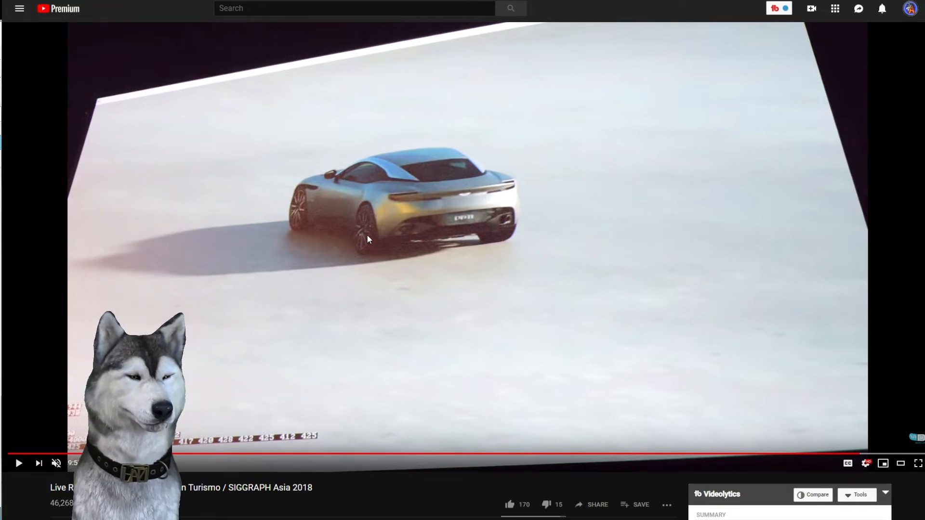
mouse_move(779, 255)
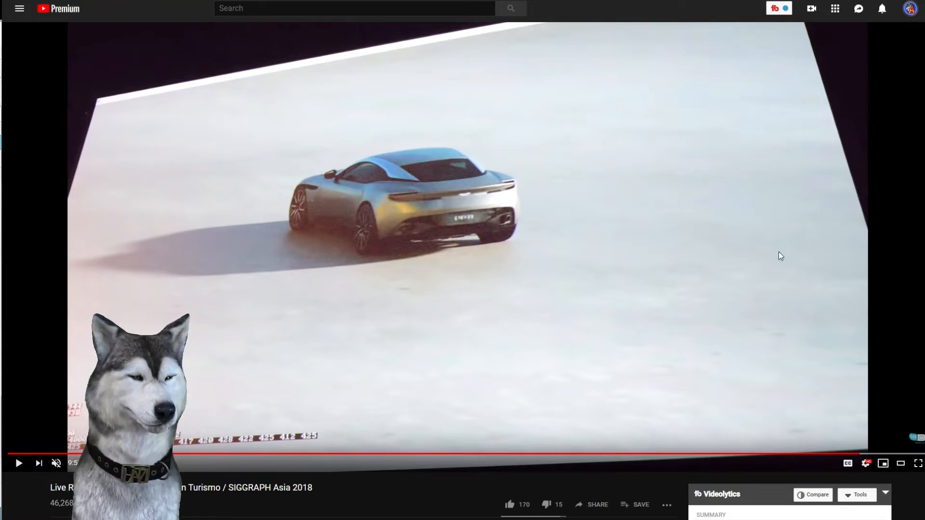
mouse_move(533, 275)
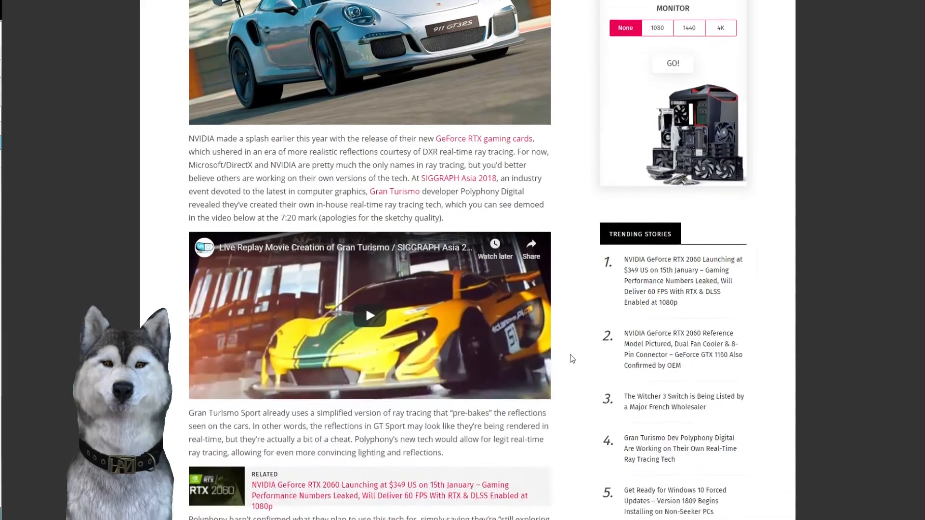
Step: Scroll the Gran Turismo article around the 'still exploring the possibilities' quote
scroll("down", 3)
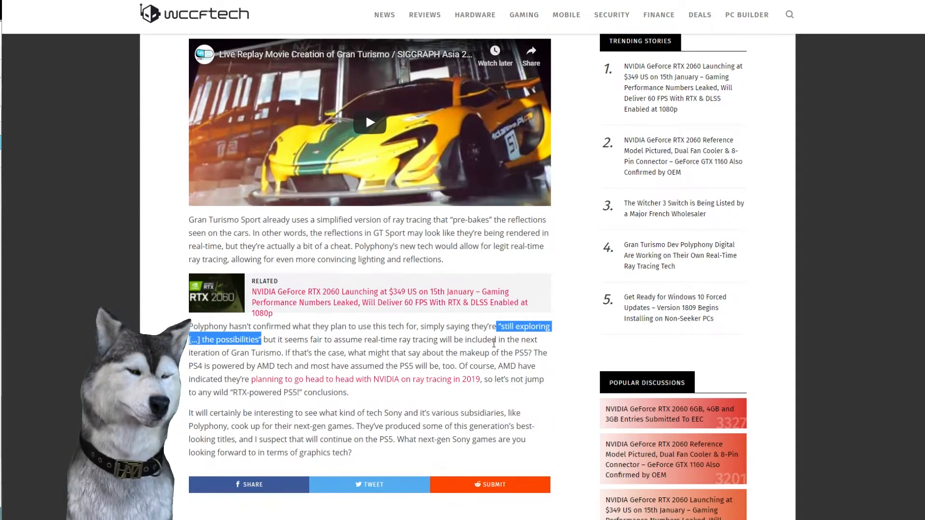
scroll("up", 3)
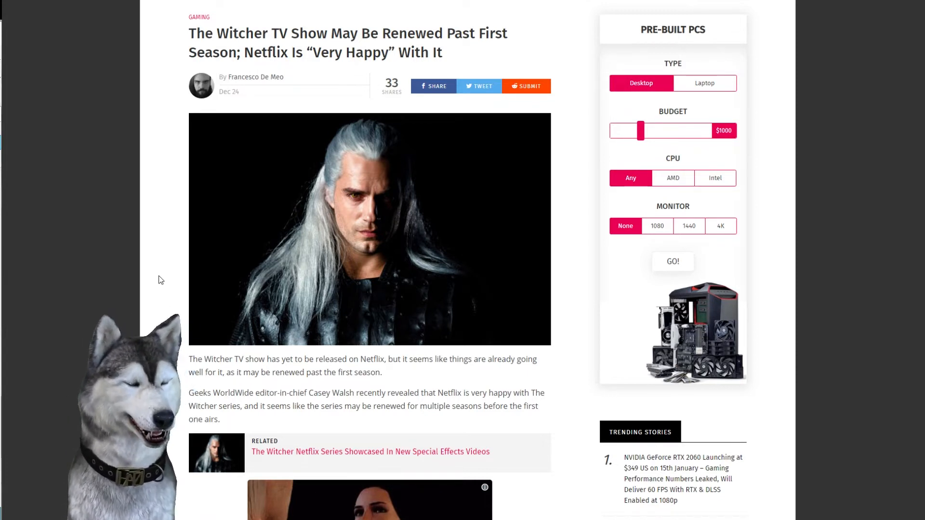
Step: Scroll to the Witcher article's second paragraph and highlight 'editor-in-chief Casey Walsh'
scroll("down", 3)
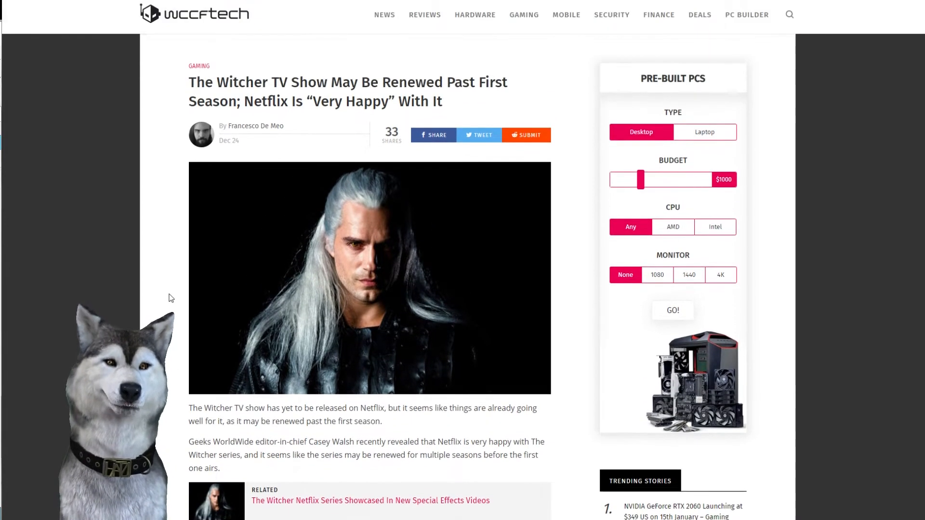
scroll("down", 3)
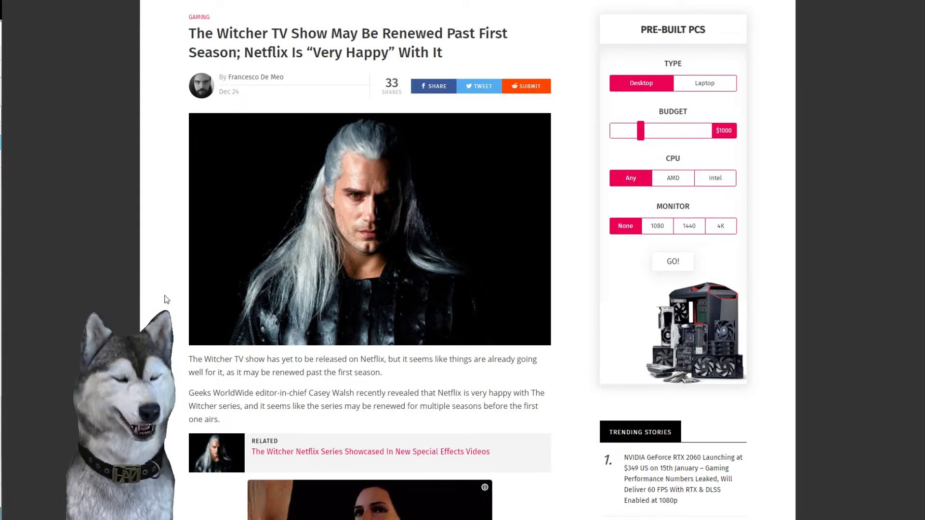
scroll("down", 3)
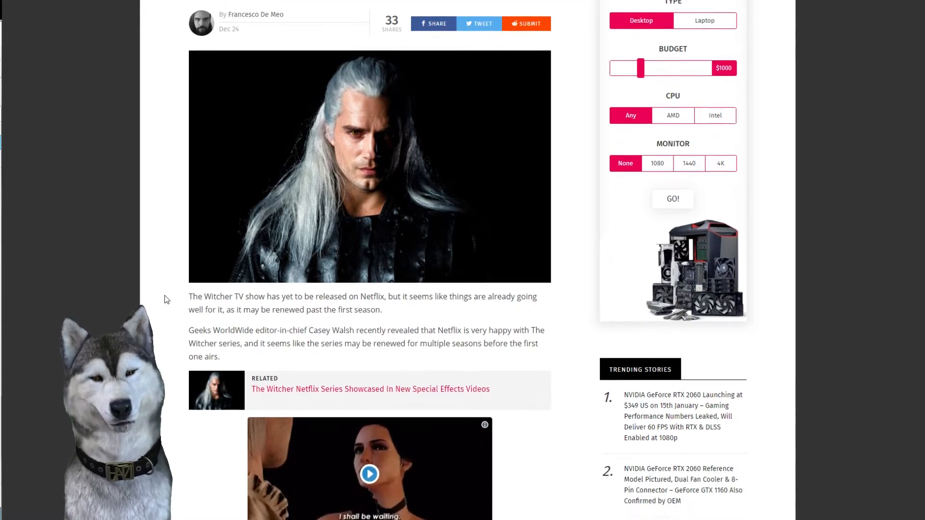
scroll("down", 3)
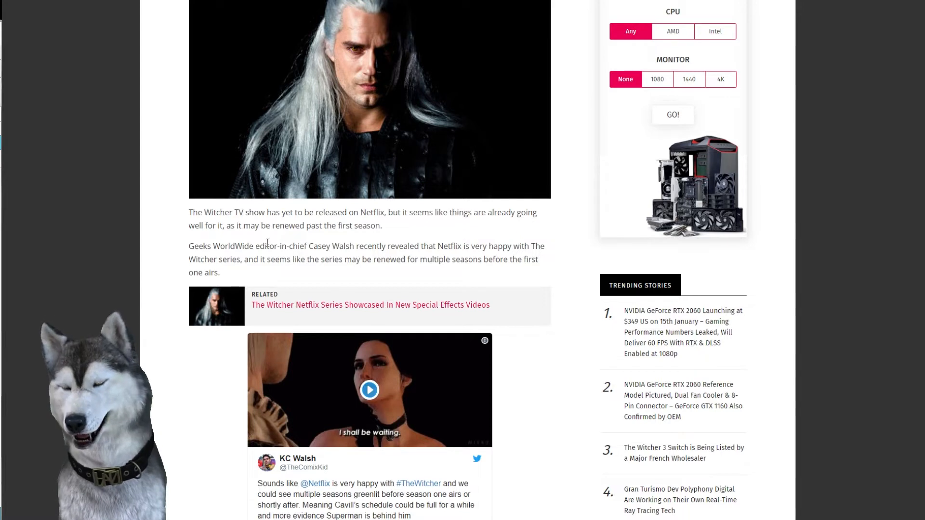
left_click_drag(256, 250, 358, 250)
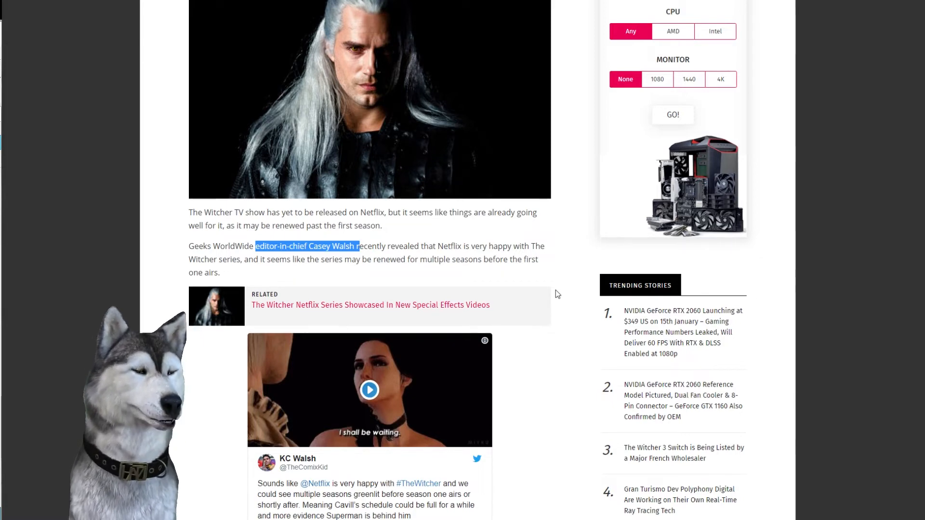
Step: Finish scrolling through the Witcher Netflix article before moving to Polygon's Devil May Cry story
scroll("down", 3)
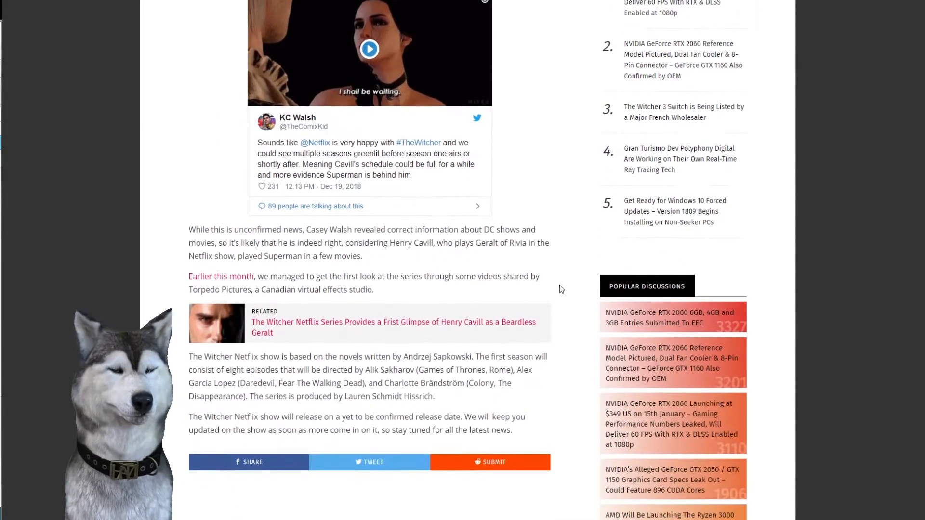
scroll("down", 3)
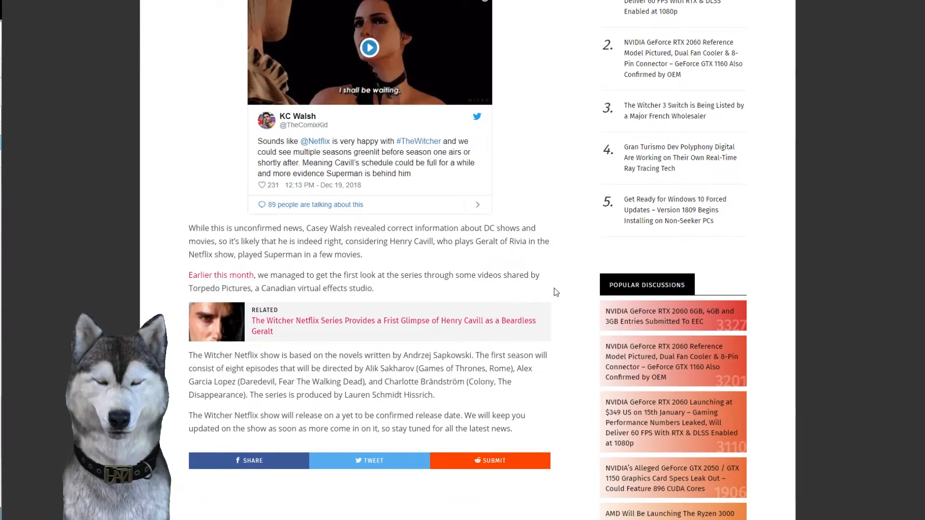
mouse_move(561, 289)
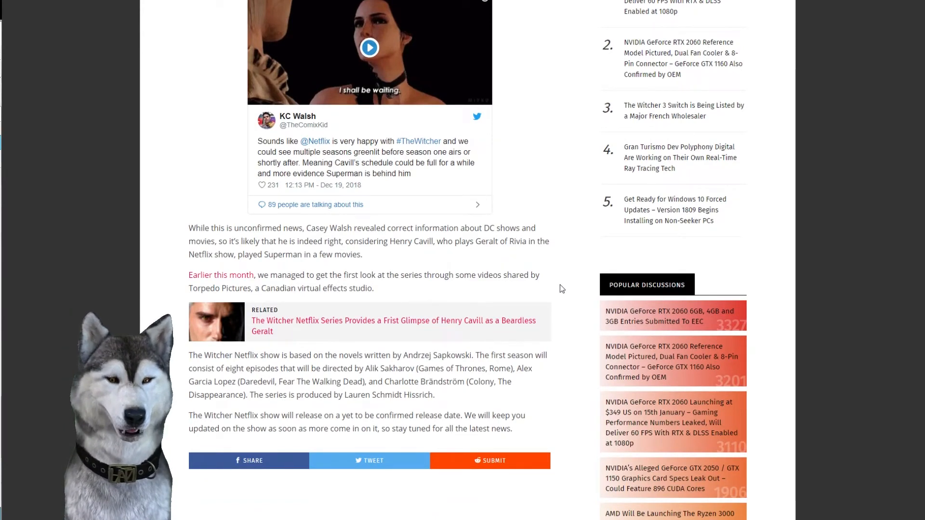
scroll("down", 3)
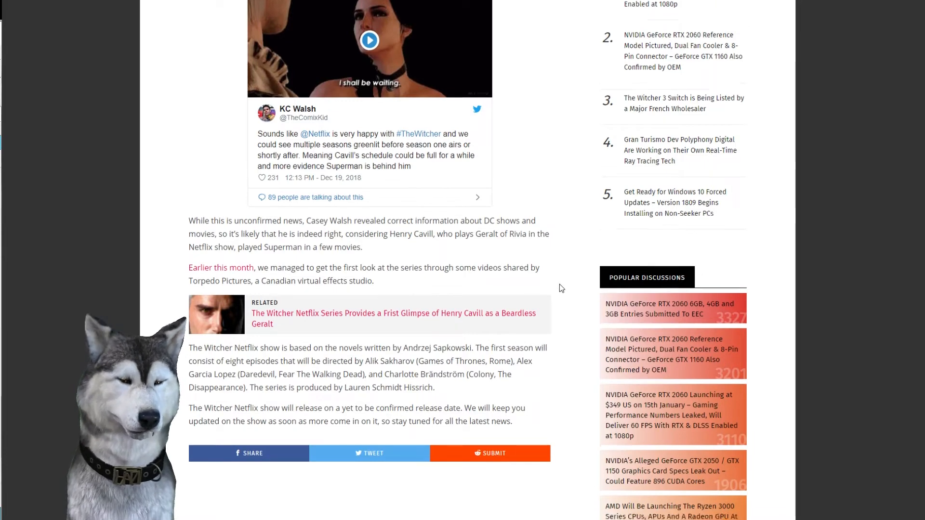
scroll("down", 3)
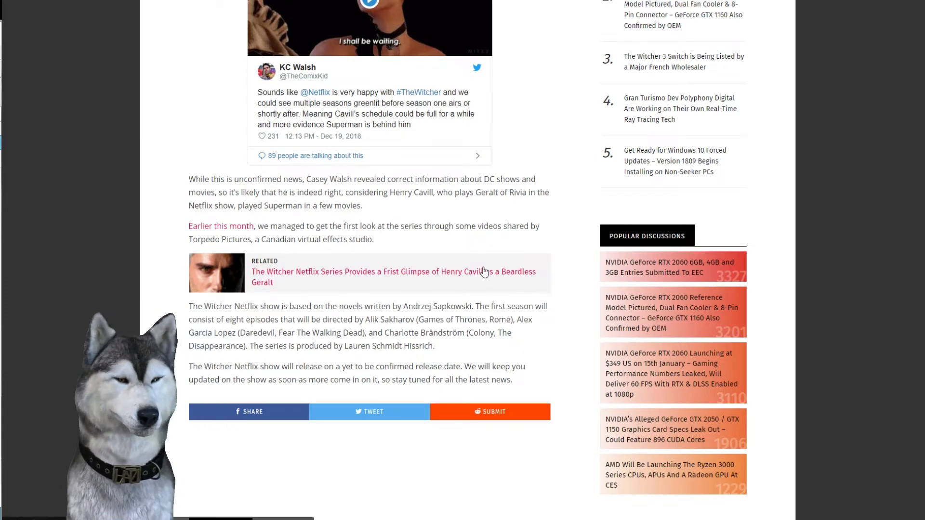
mouse_move(570, 314)
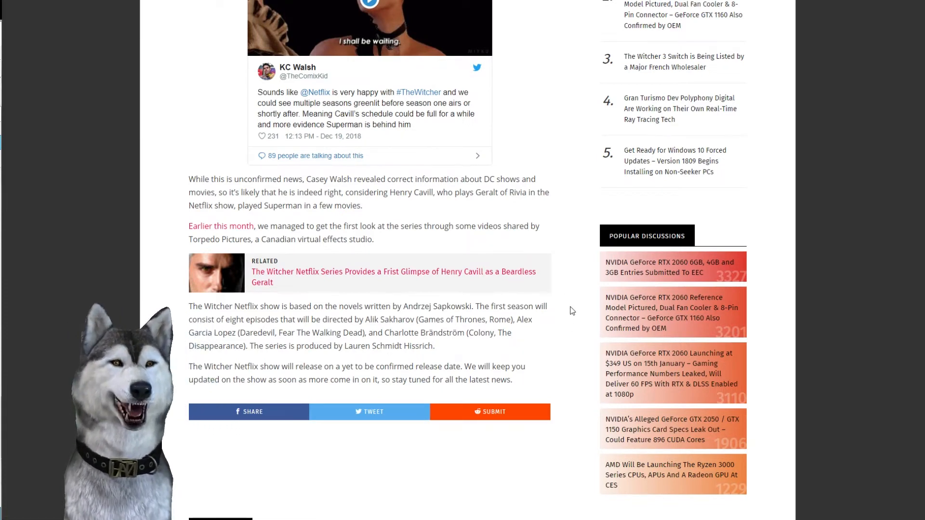
scroll("up", 3)
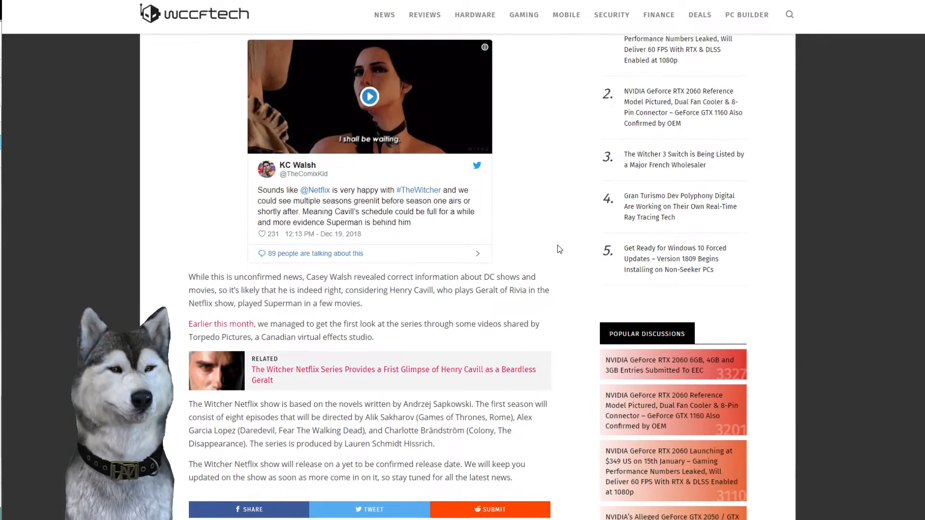
scroll("up", 3)
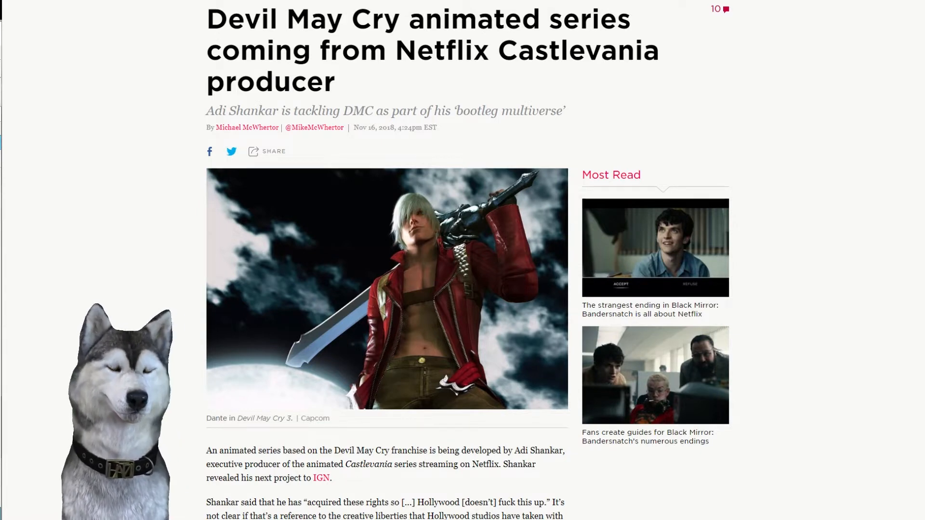
Step: Scroll the Polygon Devil May Cry article down to its comments section
scroll("down", 3)
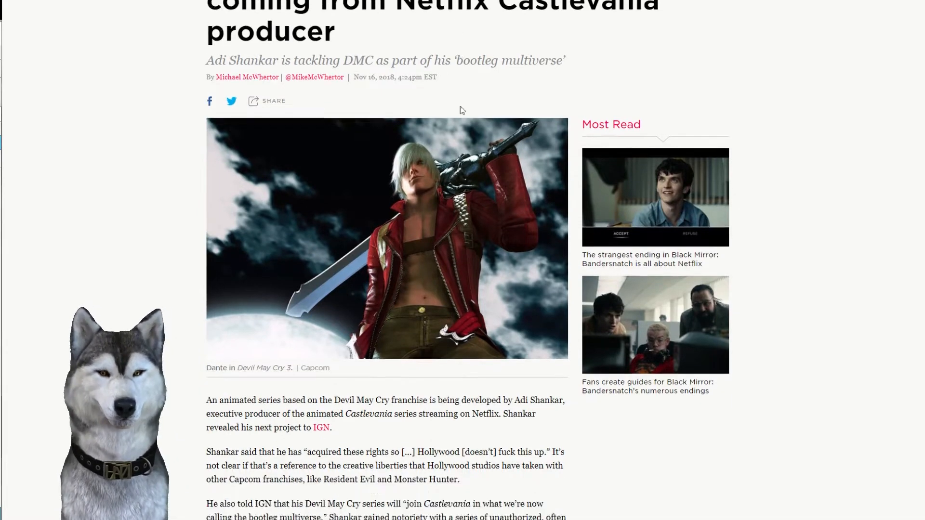
scroll("down", 3)
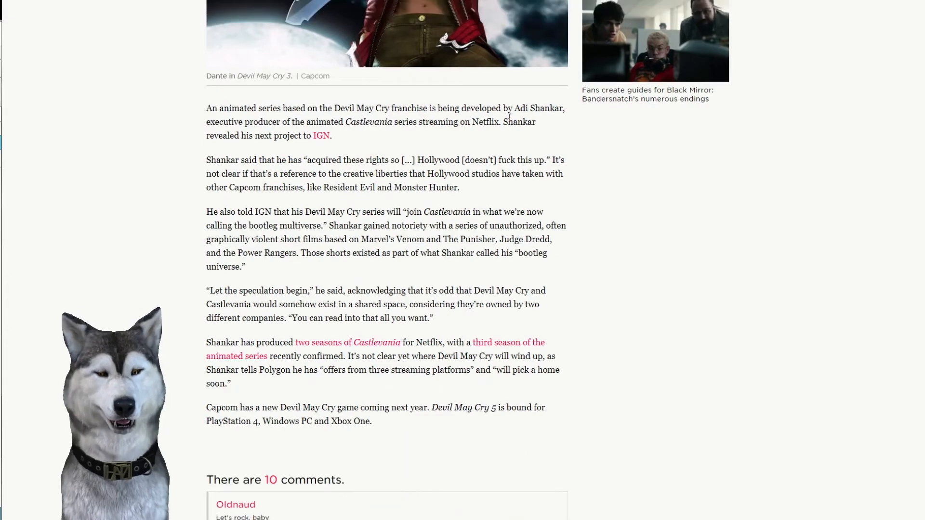
scroll("down", 3)
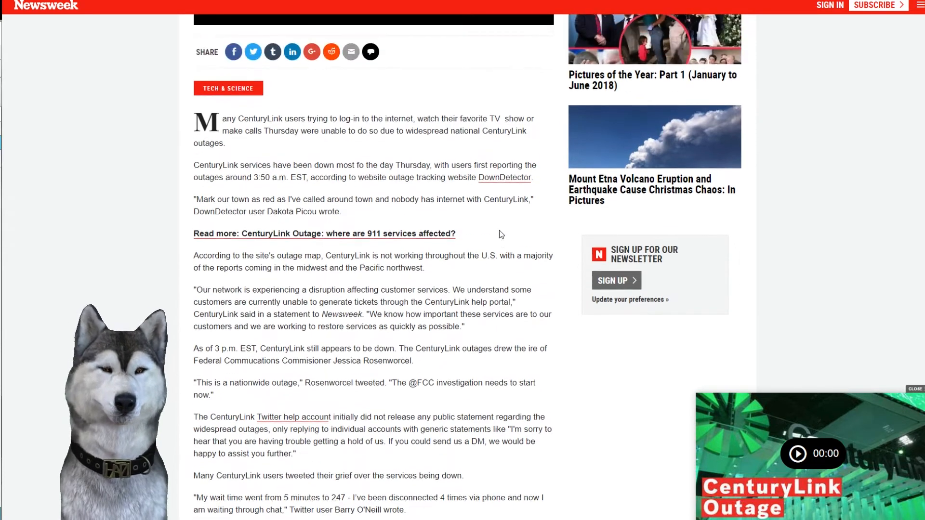
Step: Scroll down through the Newsweek CenturyLink outage report before moving to The Verge's FCC story
scroll("down", 3)
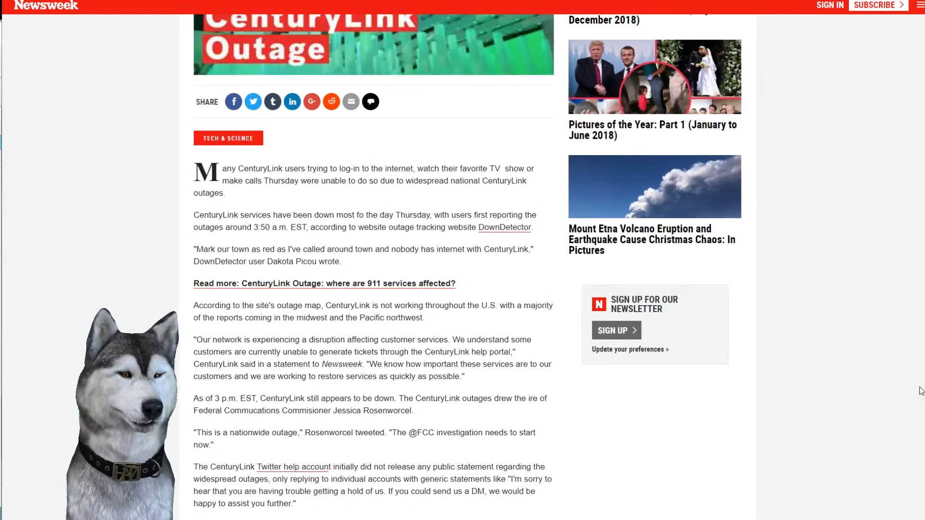
scroll("down", 3)
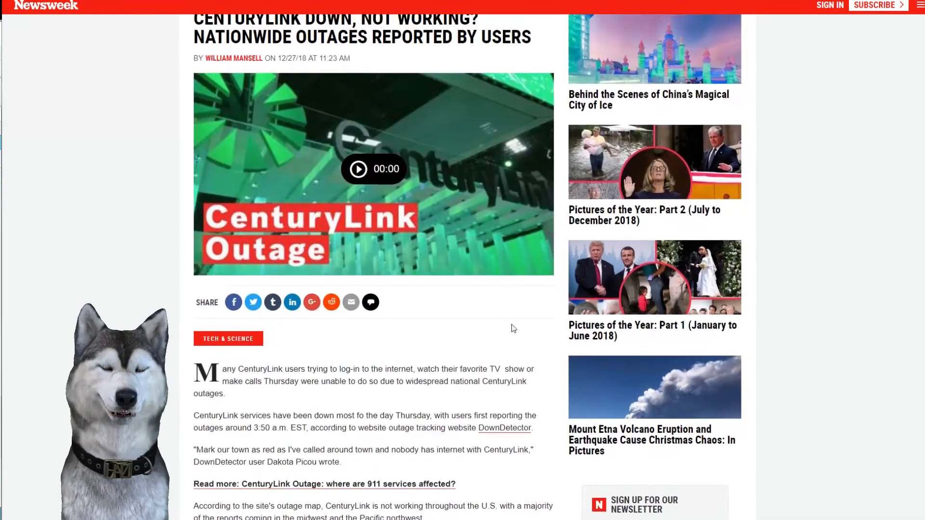
scroll("down", 3)
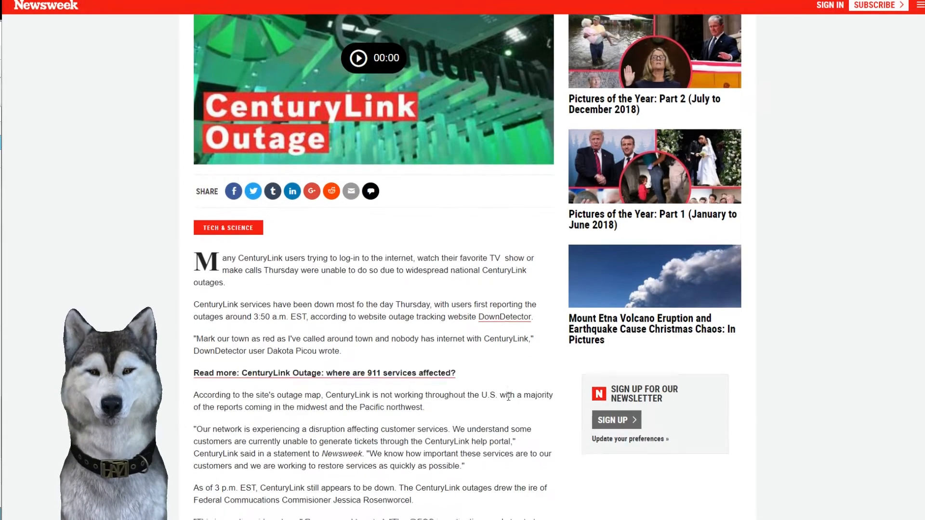
scroll("down", 3)
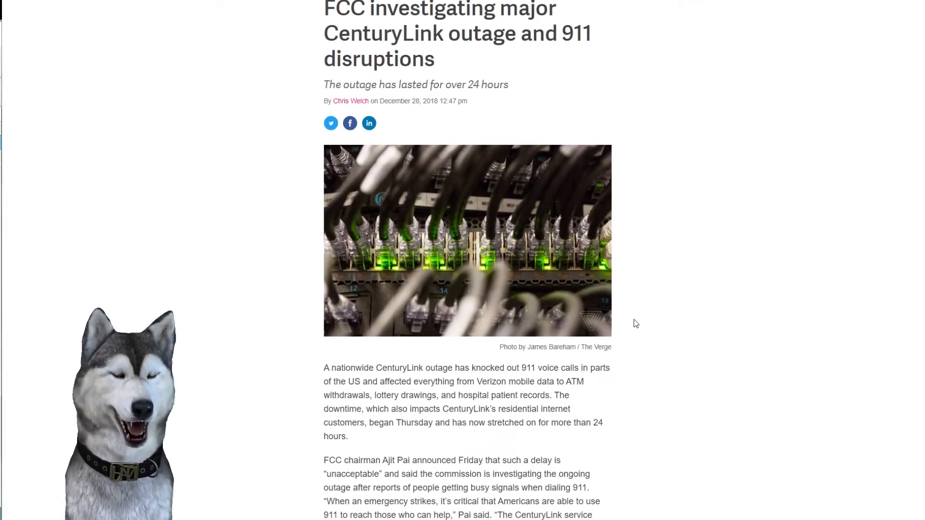
Step: Select 'public safety staff to launch an investigation' in the embedded FCC tweet and read on below it
scroll("down", 3)
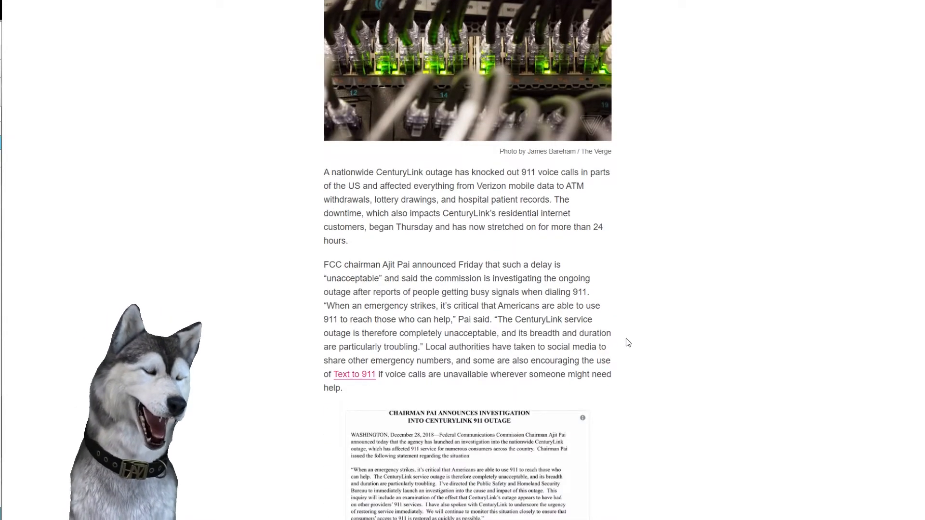
scroll("down", 3)
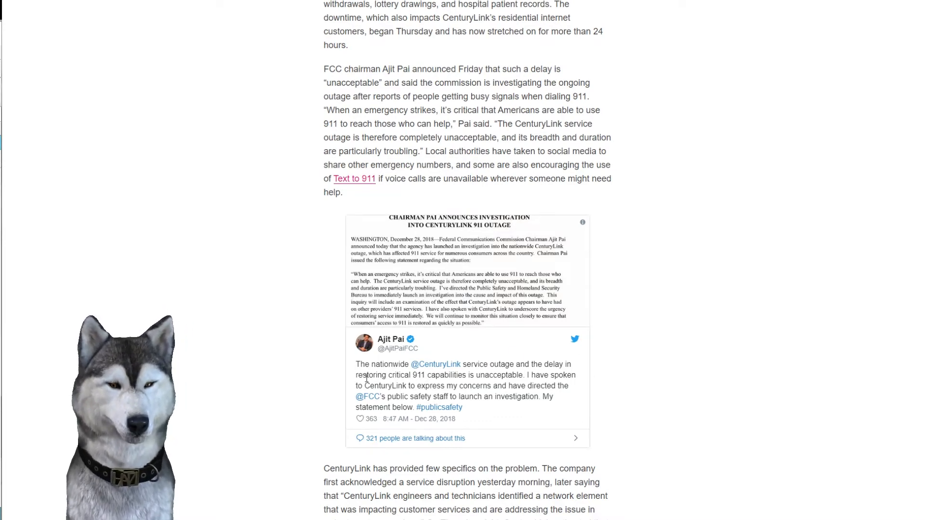
left_click_drag(366, 382, 524, 382)
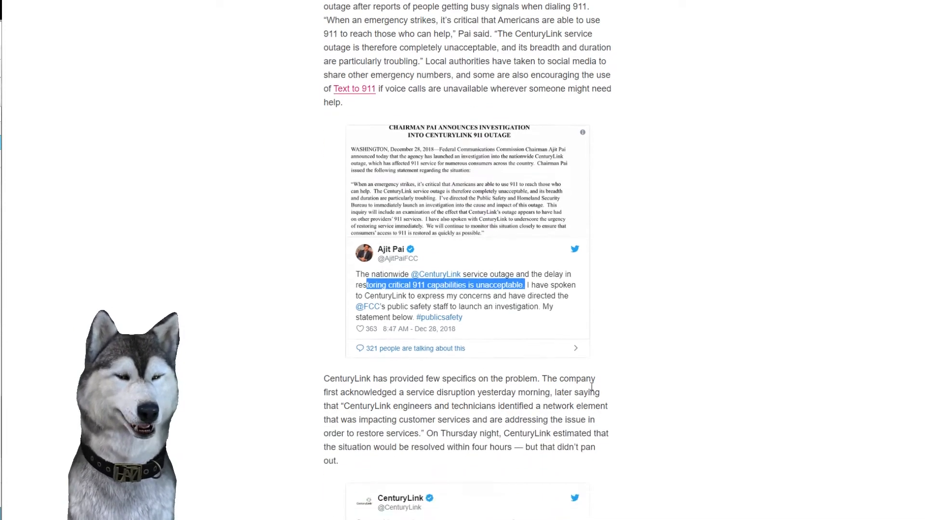
scroll("down", 3)
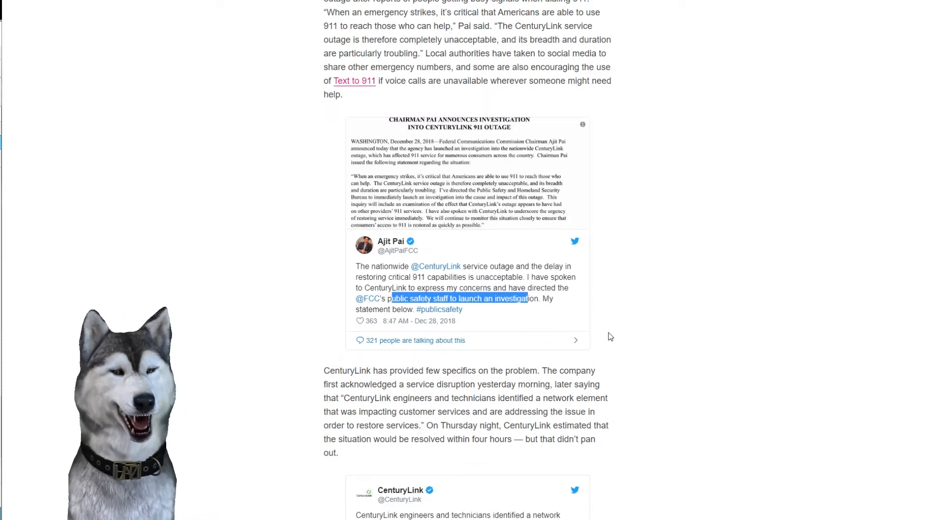
scroll("down", 3)
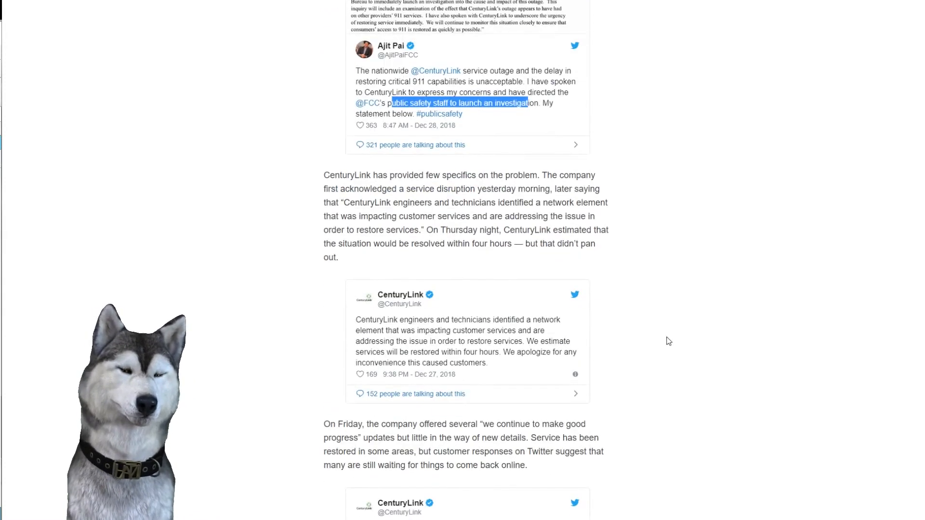
scroll("up", 3)
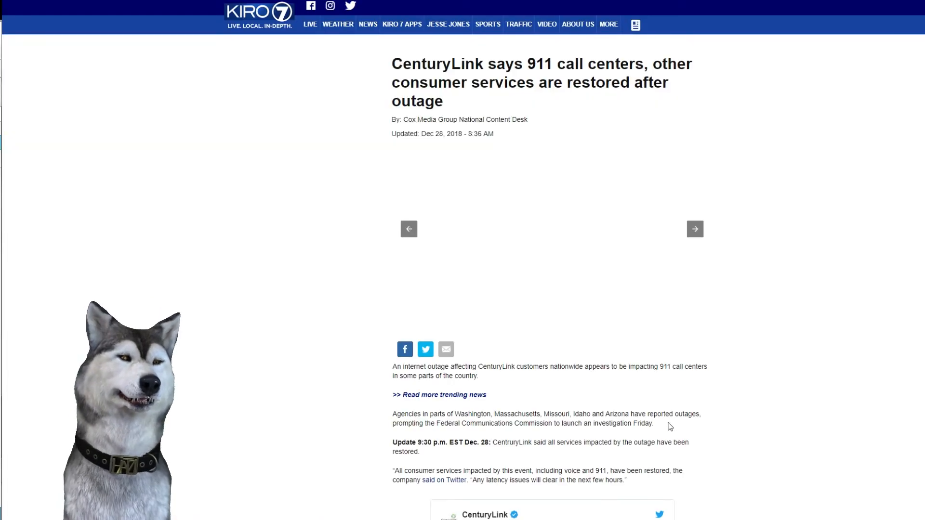
scroll("down", 3)
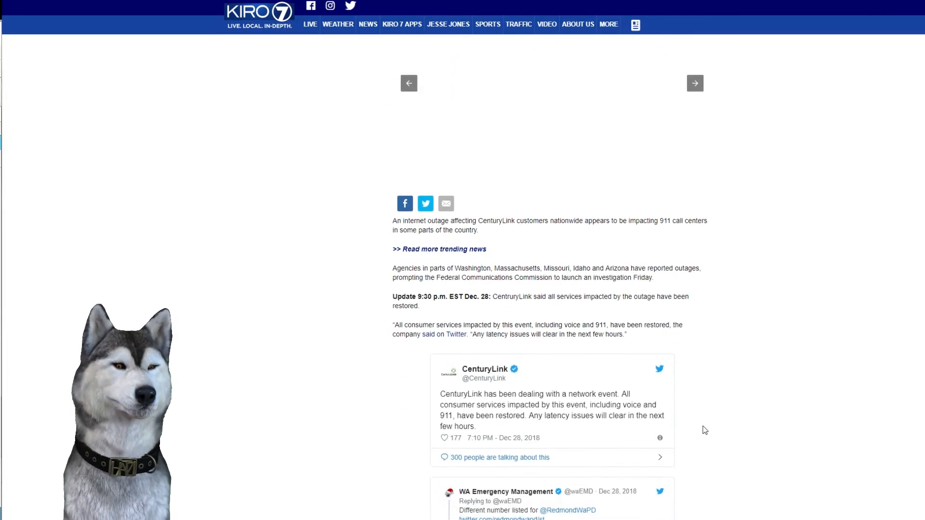
scroll("down", 3)
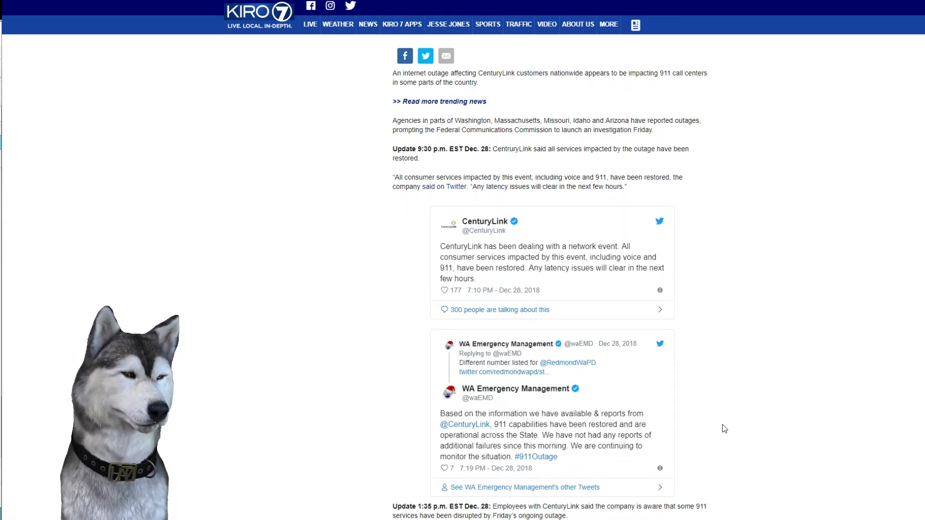
scroll("down", 3)
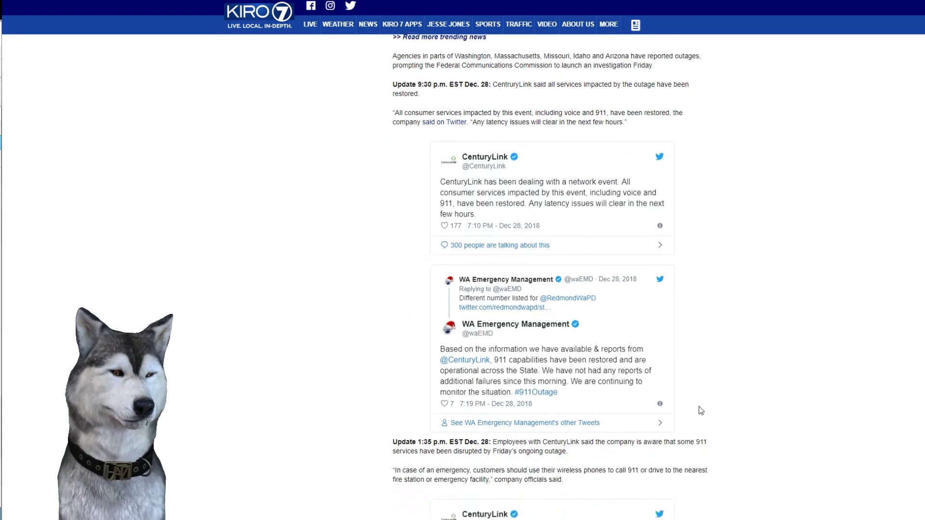
scroll("down", 3)
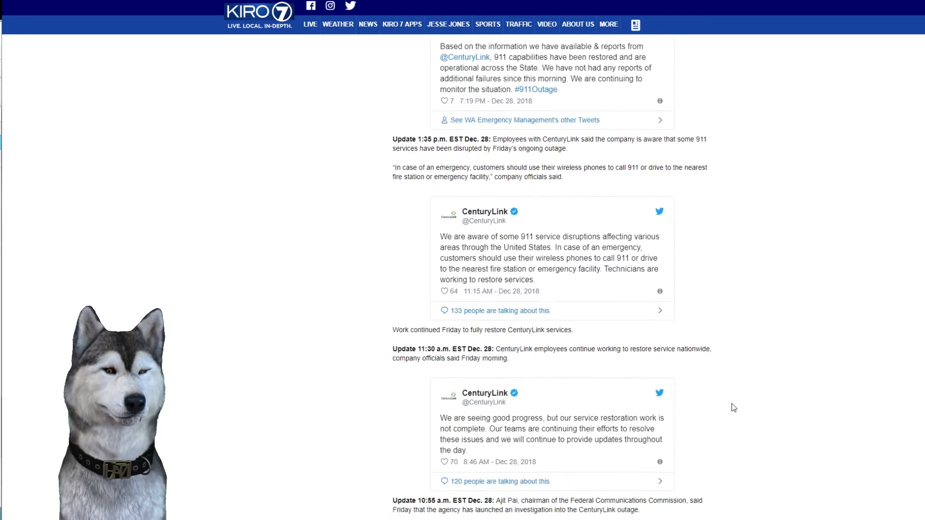
scroll("down", 3)
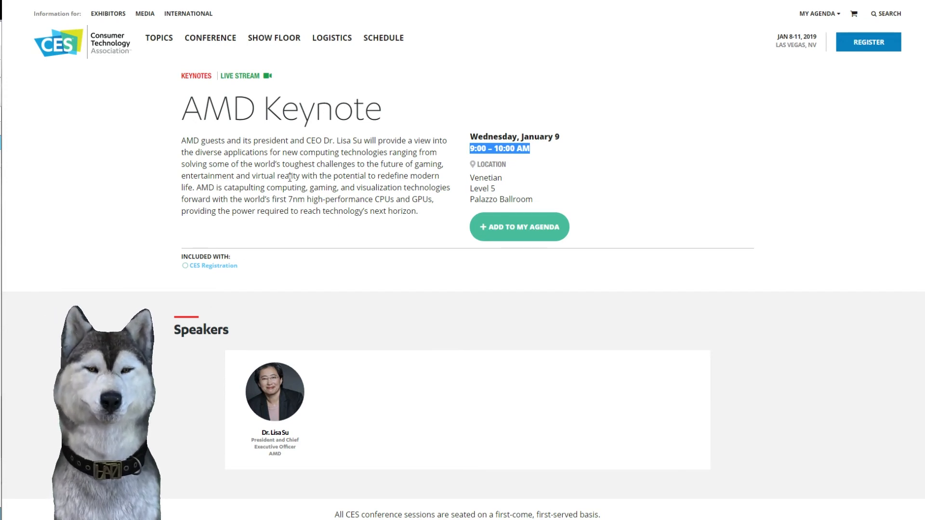
Step: Select the AMD Keynote description's closing lines about 7nm high-performance CPUs and GPUs
left_click_drag(267, 187, 417, 211)
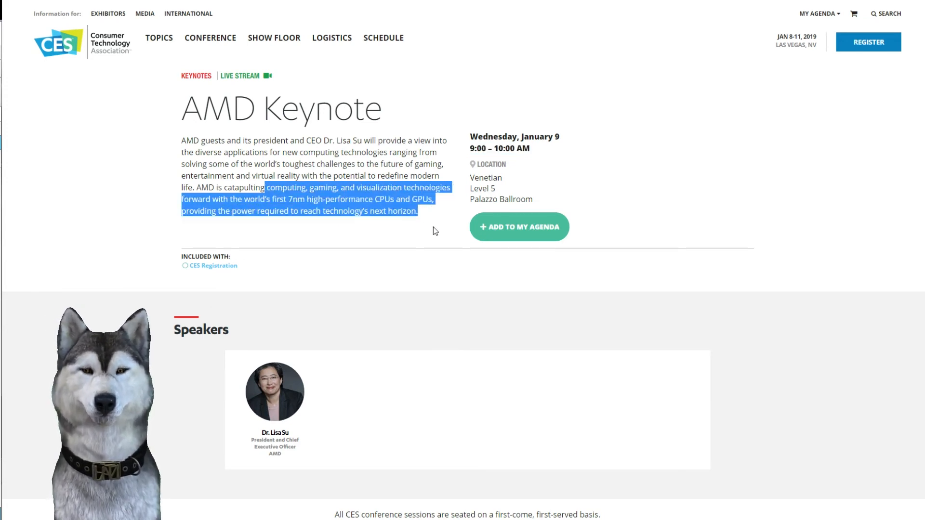